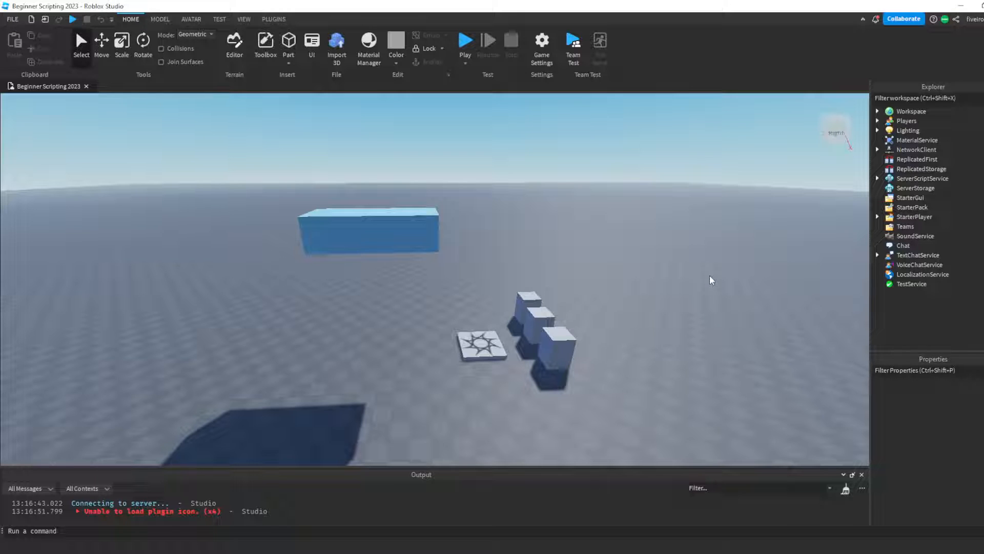
mouse_move(806, 104)
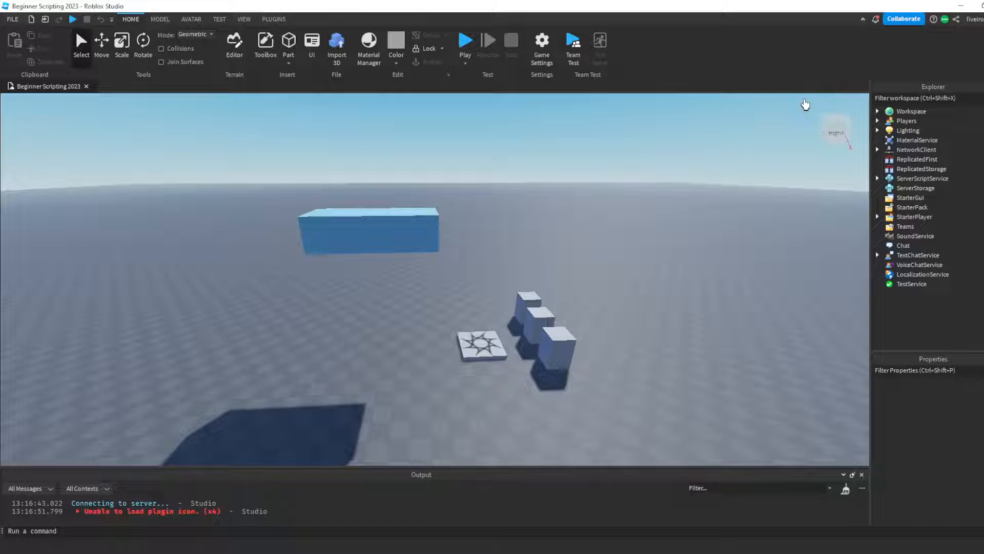
Insert a new server script under the server scripts and name it IfStatementsScript
left_click(879, 111)
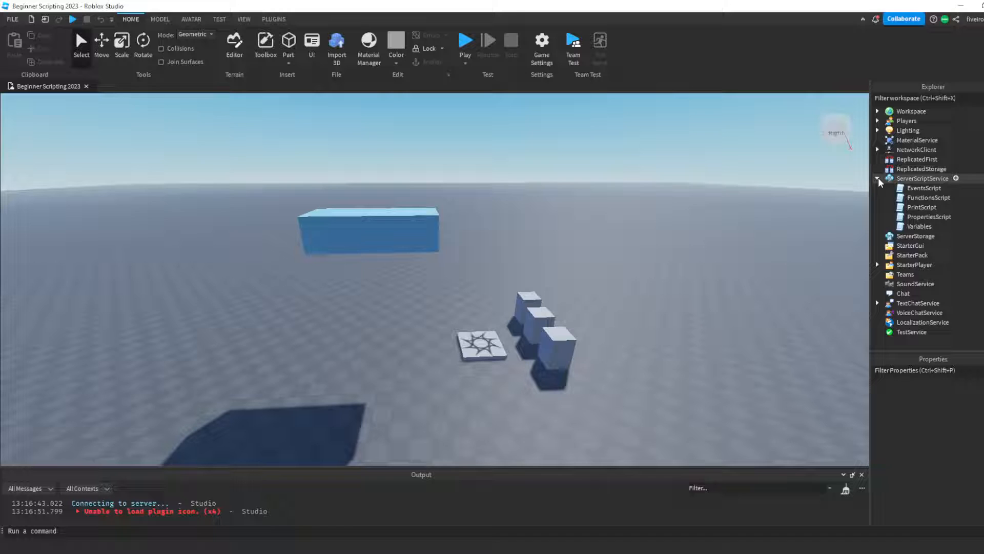
left_click(878, 179)
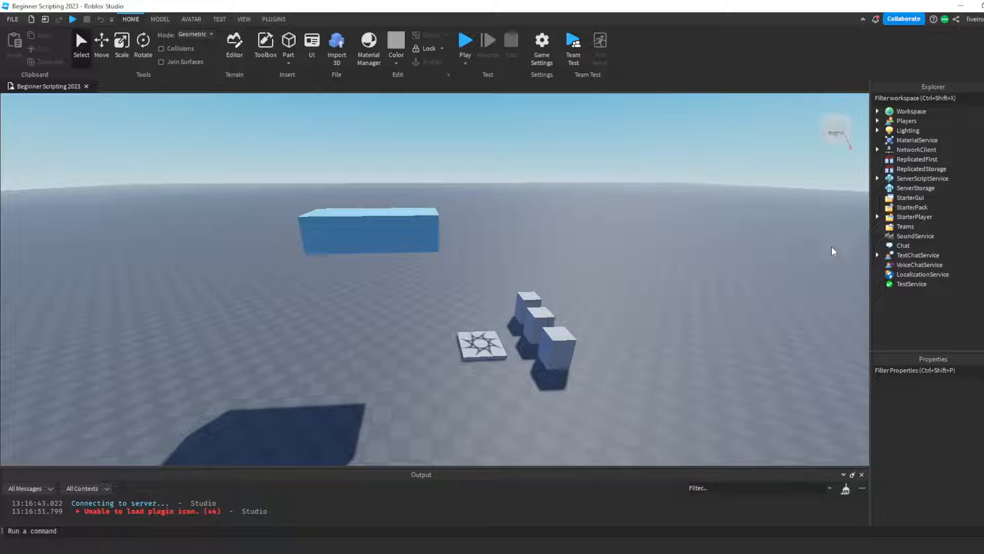
mouse_move(717, 271)
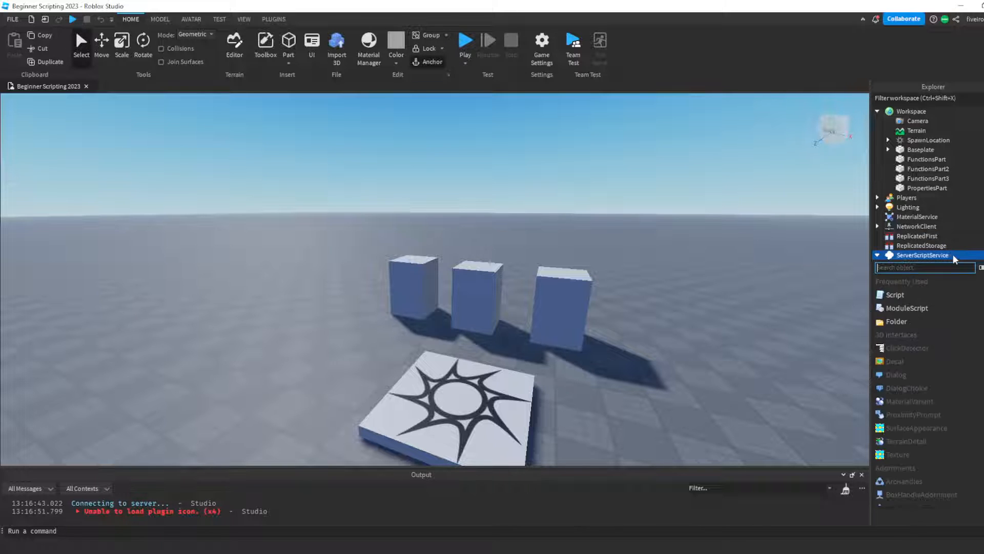
left_click(894, 294)
type("IfStatementsScript")
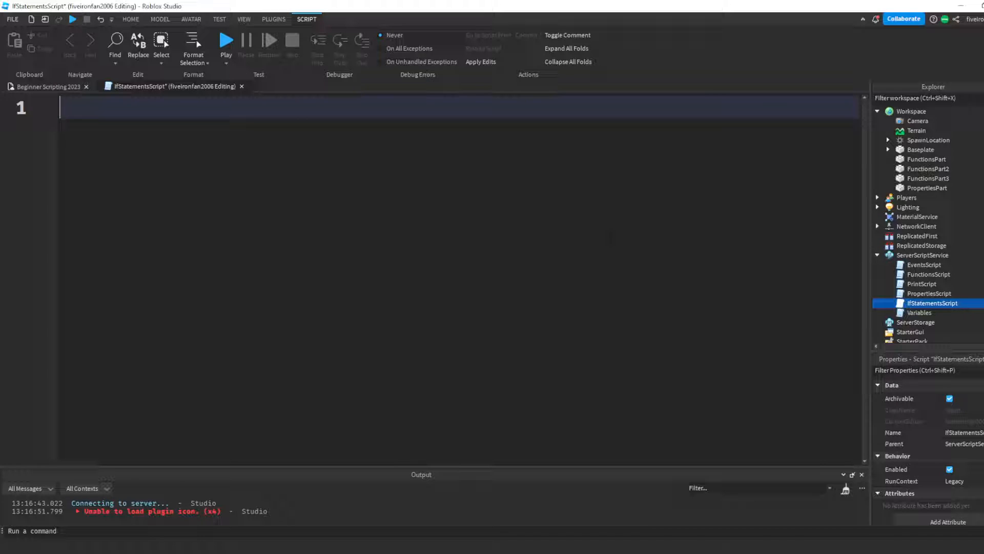
Write an empty 'if 1 + 1 == 2 then ... end' block with blank lines above it
type("if")
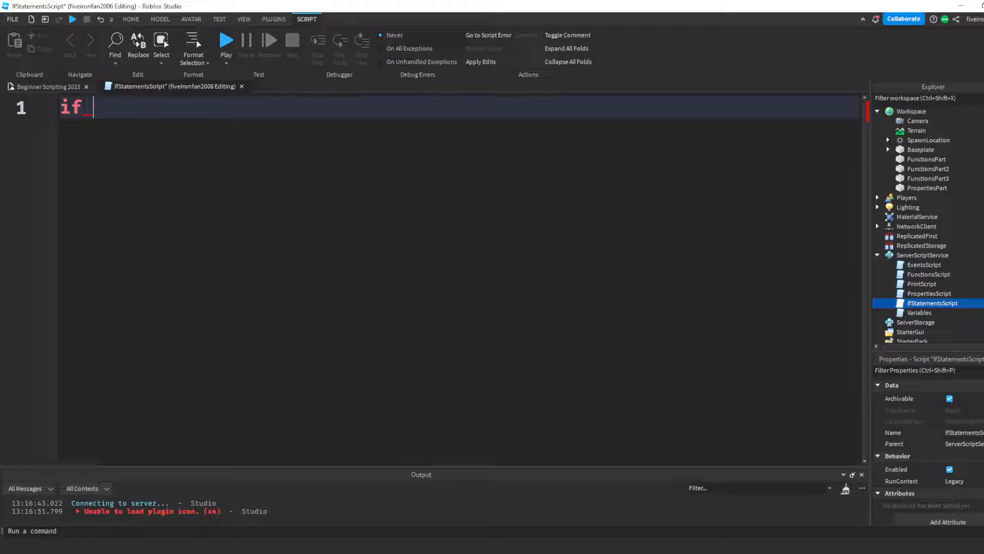
type("1 + 1")
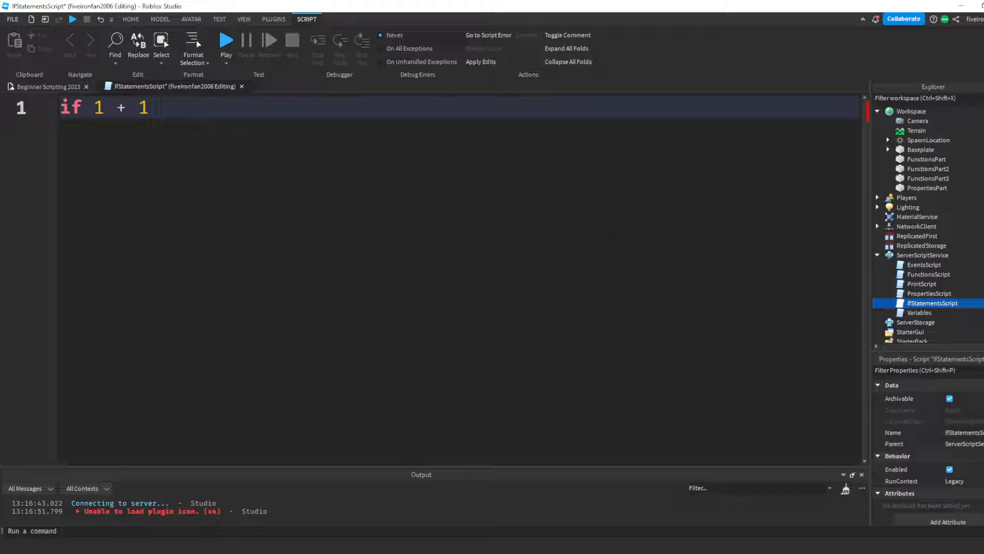
type("== 2 then")
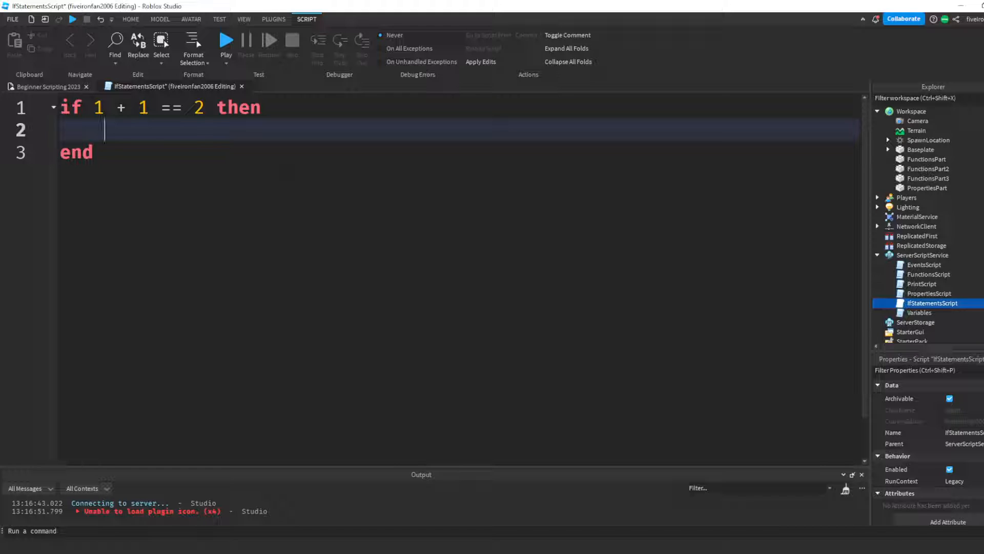
double_click(71, 108)
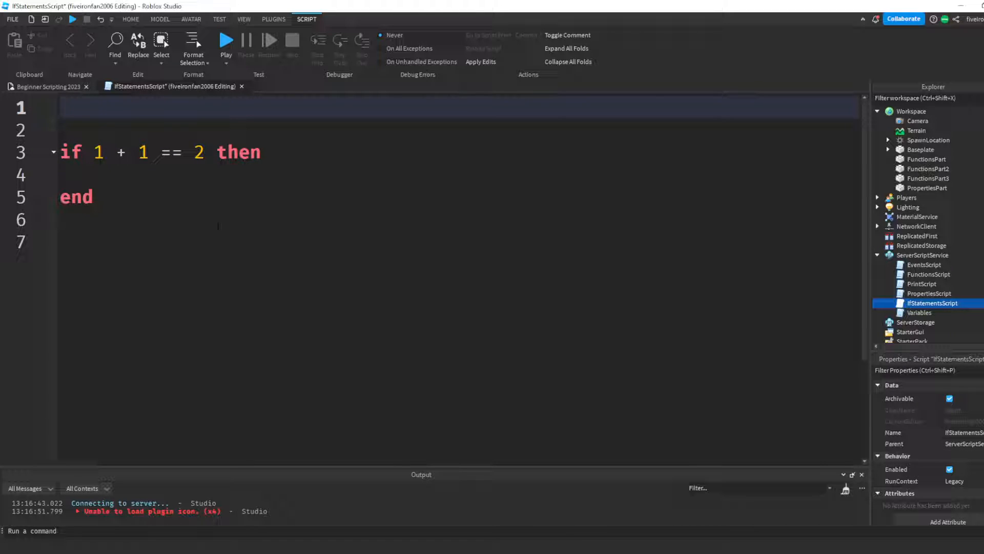
Type a trial 'local variable = 3' line, then select it for removal
type("local")
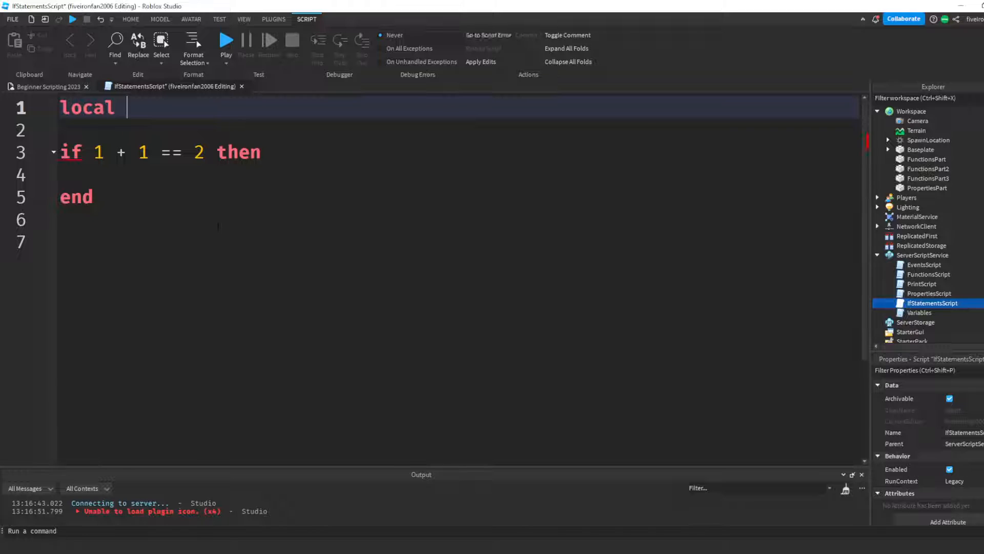
type("variable = 3")
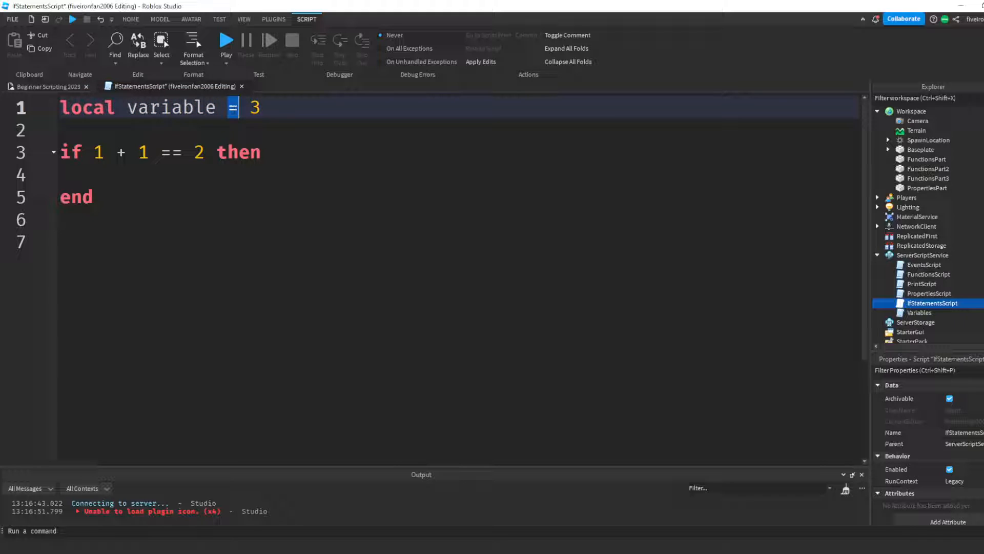
double_click(169, 107)
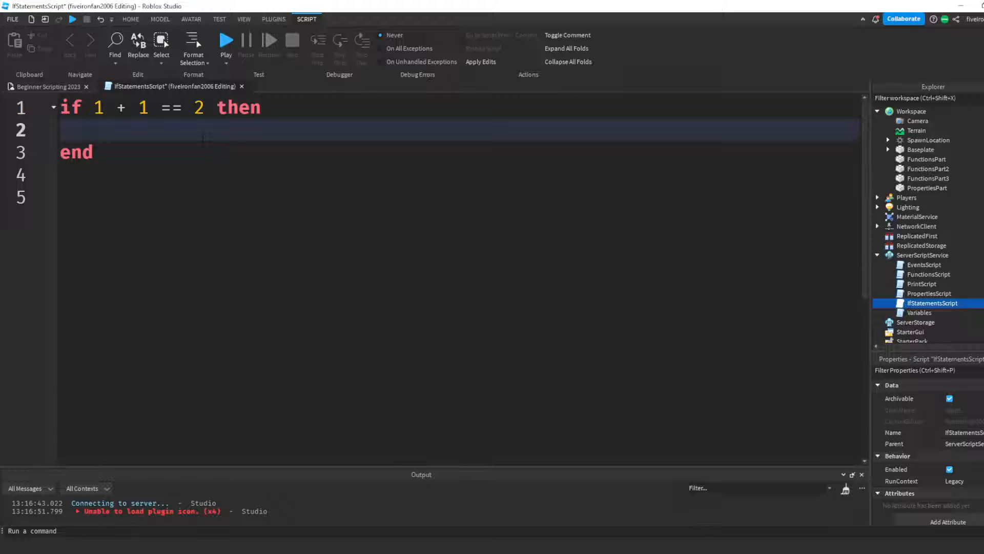
Add print("The statement is true! 1 + 1 = 2") inside the if block body
left_click(105, 130)
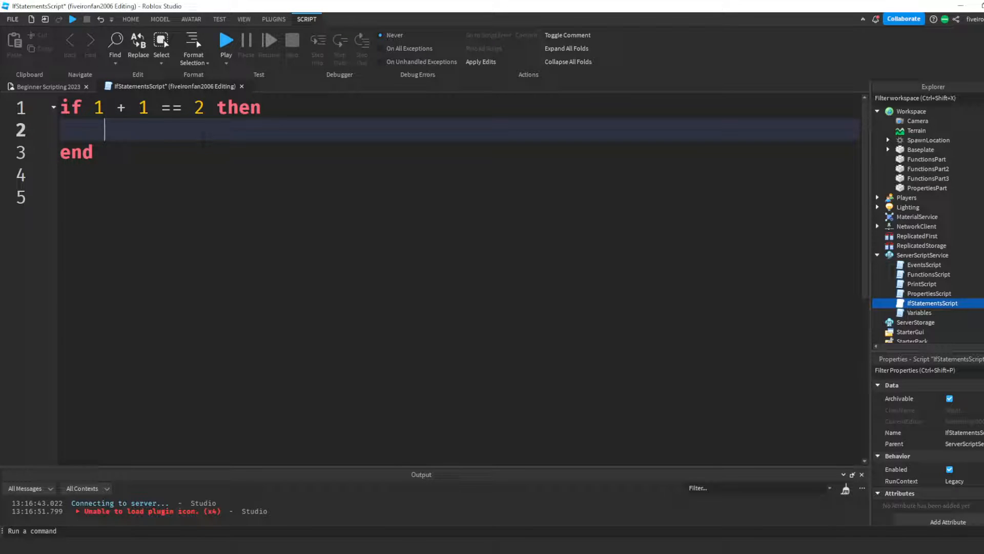
type("print(\"\")")
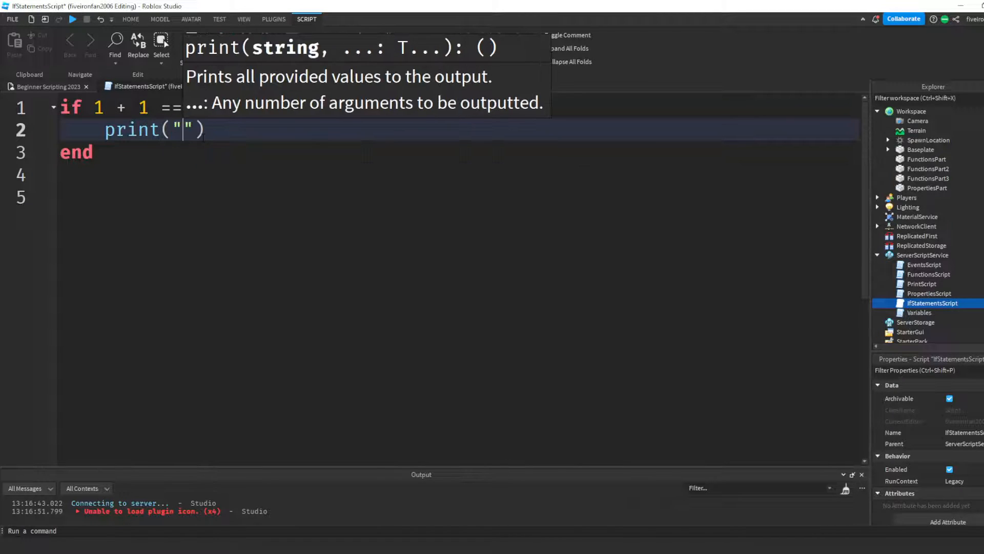
type("The statemen")
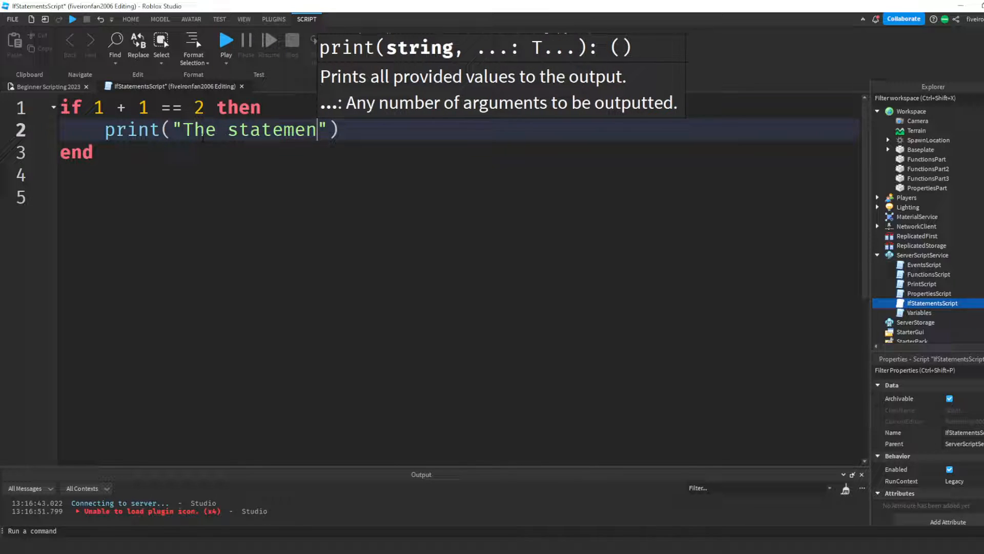
type("t is true! `")
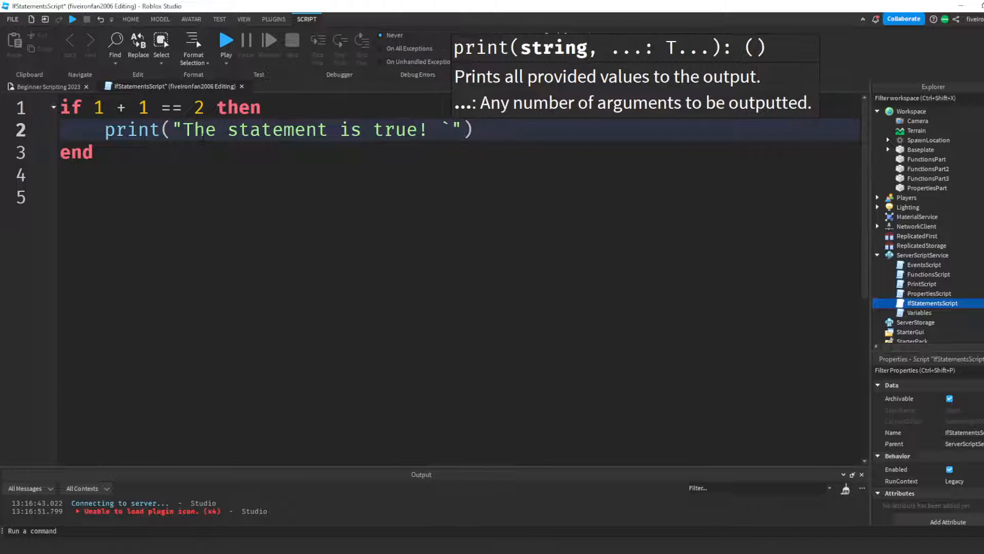
type("1 + 1 = 2")
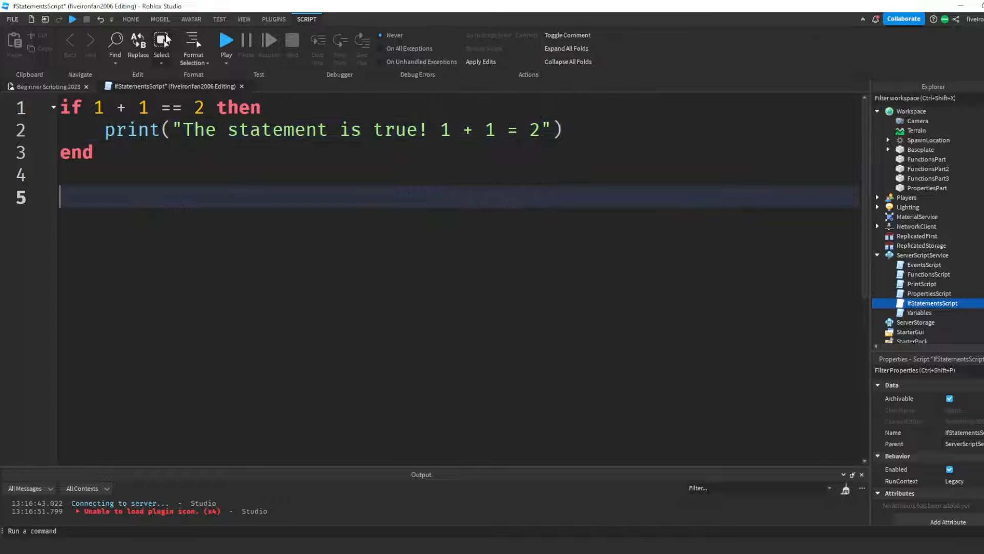
left_click(465, 49)
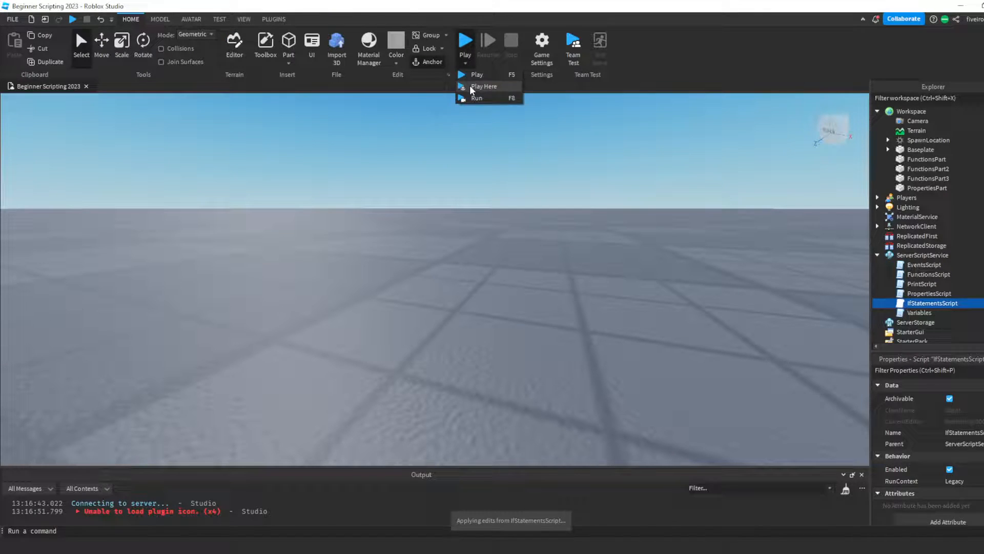
Play Here so Output prints "The statement is true! 1 + 1 = 2", then stop the test
left_click(483, 86)
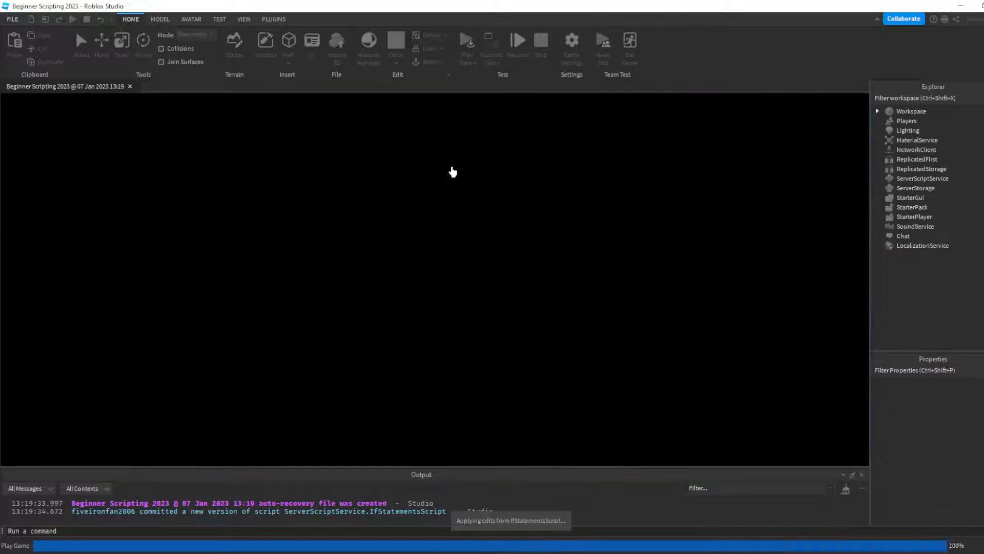
left_click(466, 40)
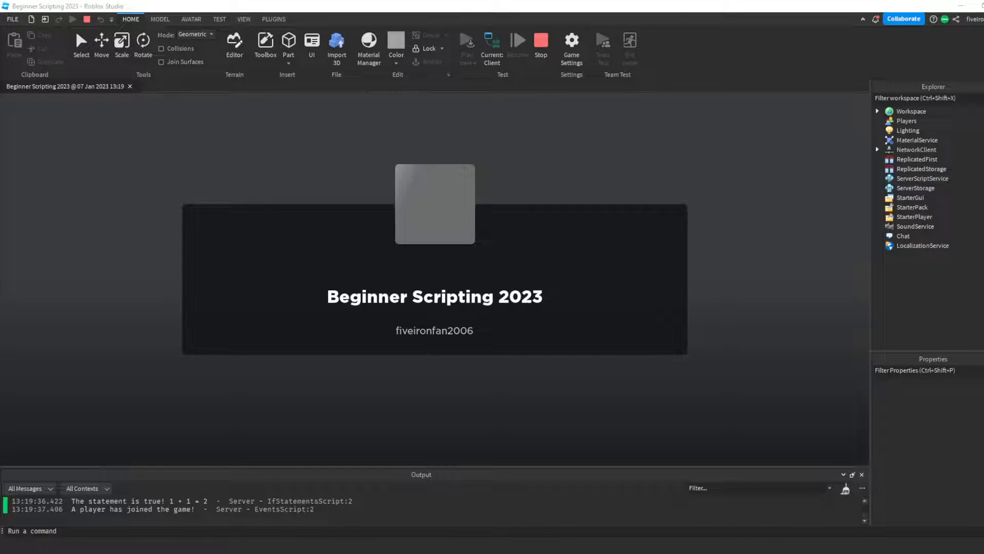
left_click(468, 41)
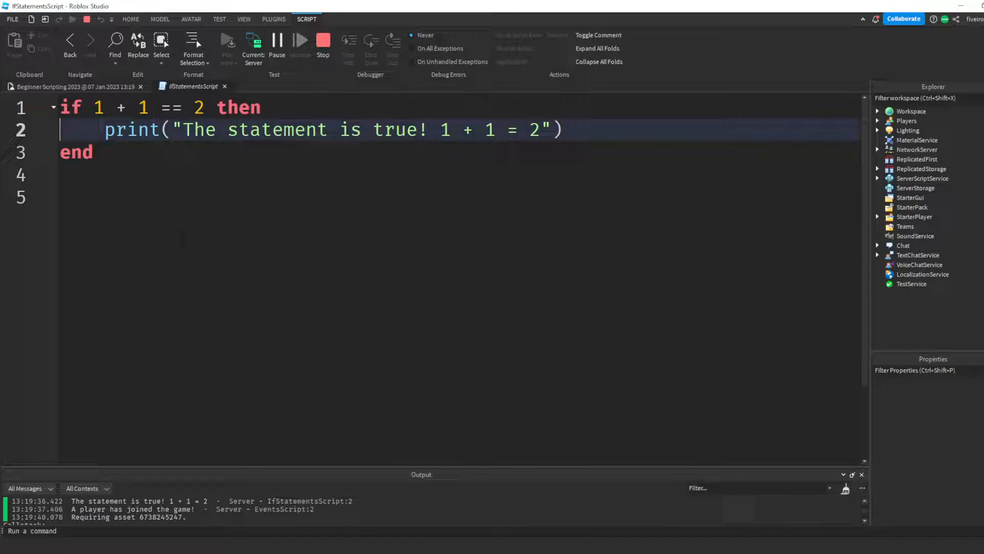
key("Return")
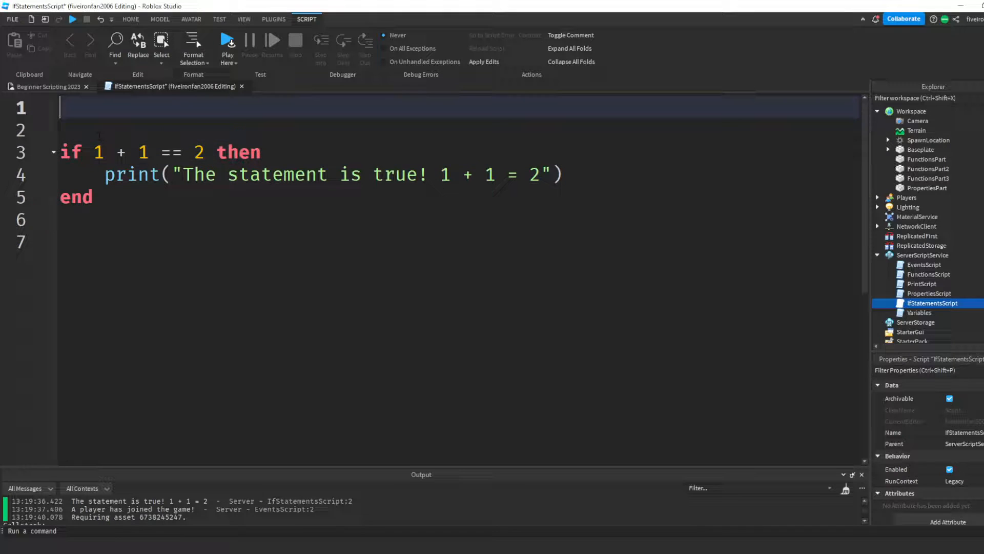
Declare local myVariable = "CodeBro29" at the top of the script
type("local myV")
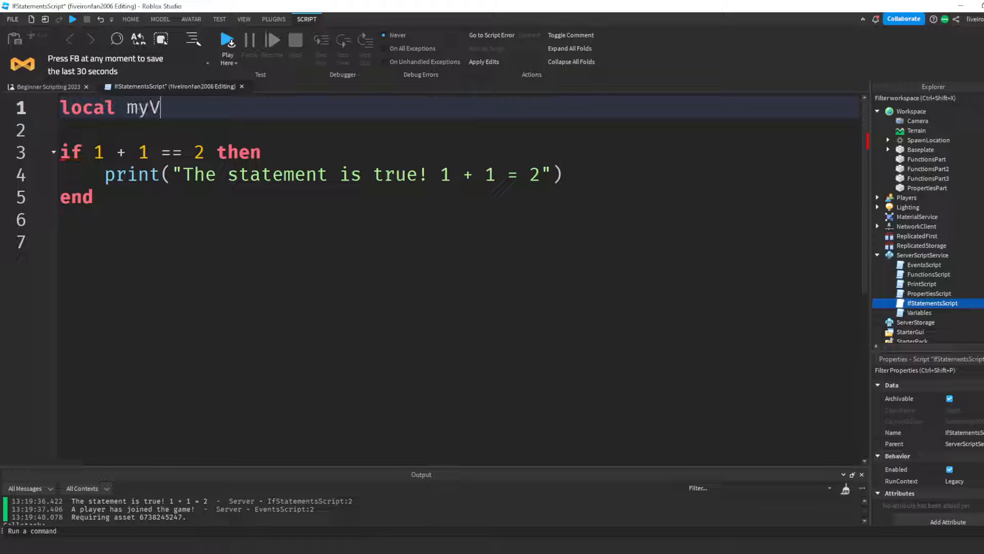
type("ariable = \"\"")
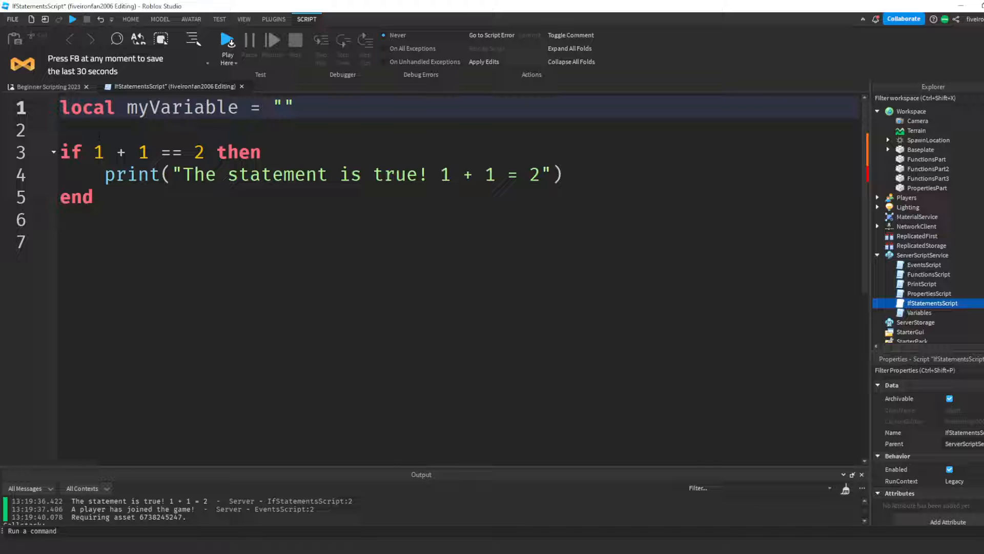
type("CodeBro29")
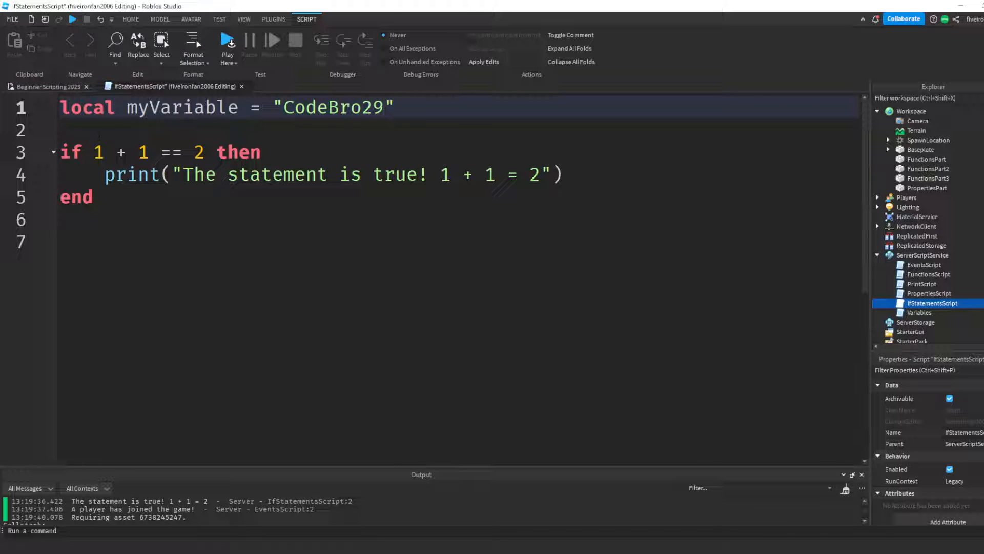
Add an if block printing "myVariable is CodeBro29" when myVariable == "CodeBro29"
type("if")
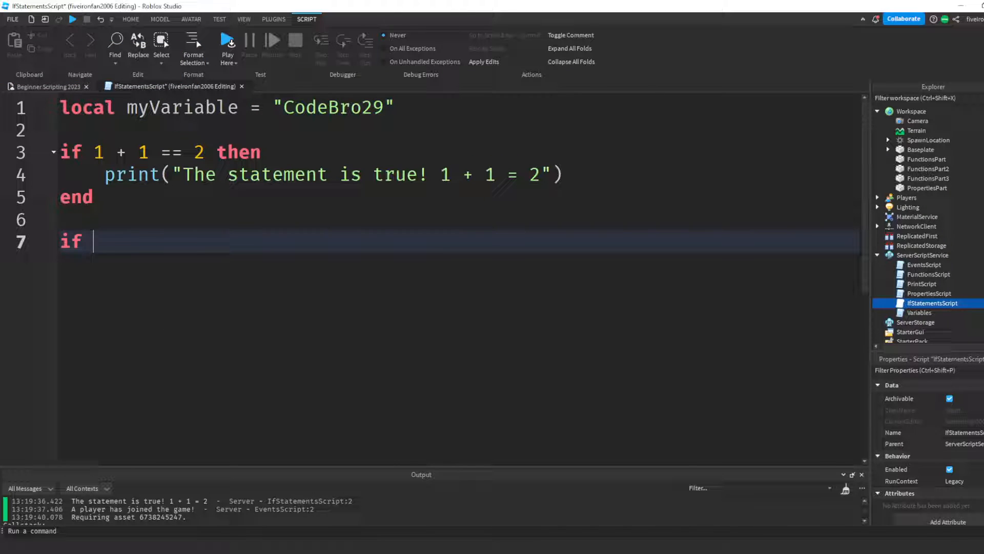
type("myVariabl")
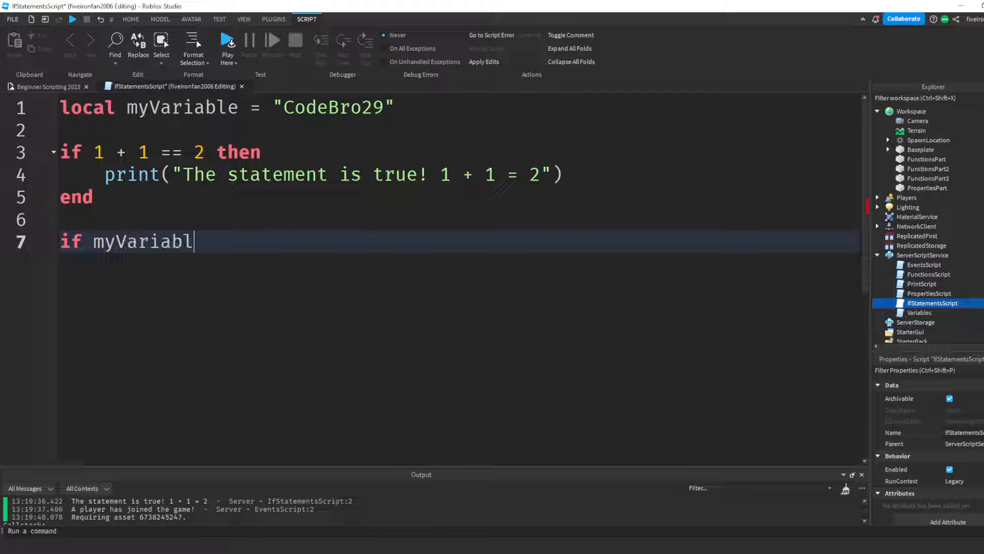
type("e =")
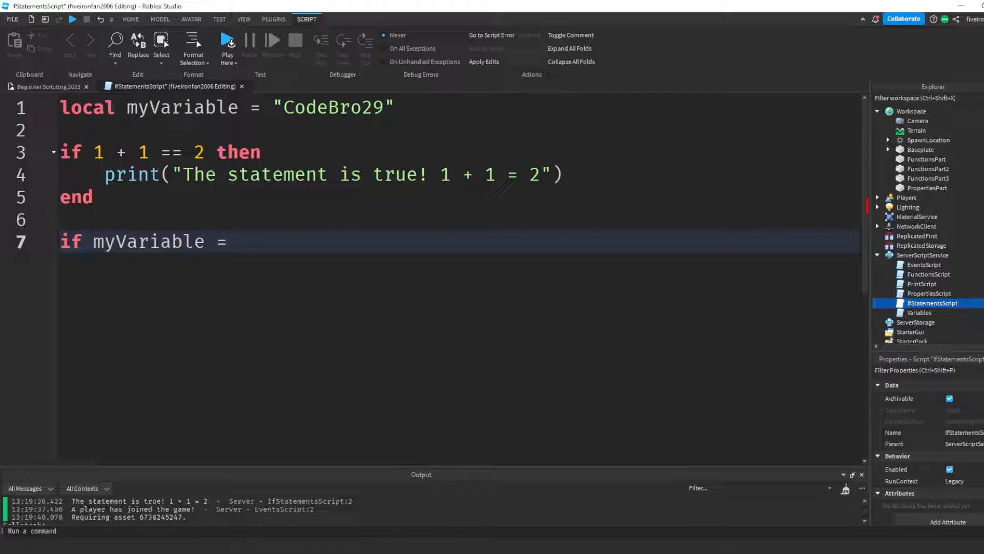
type("= \"Code\"")
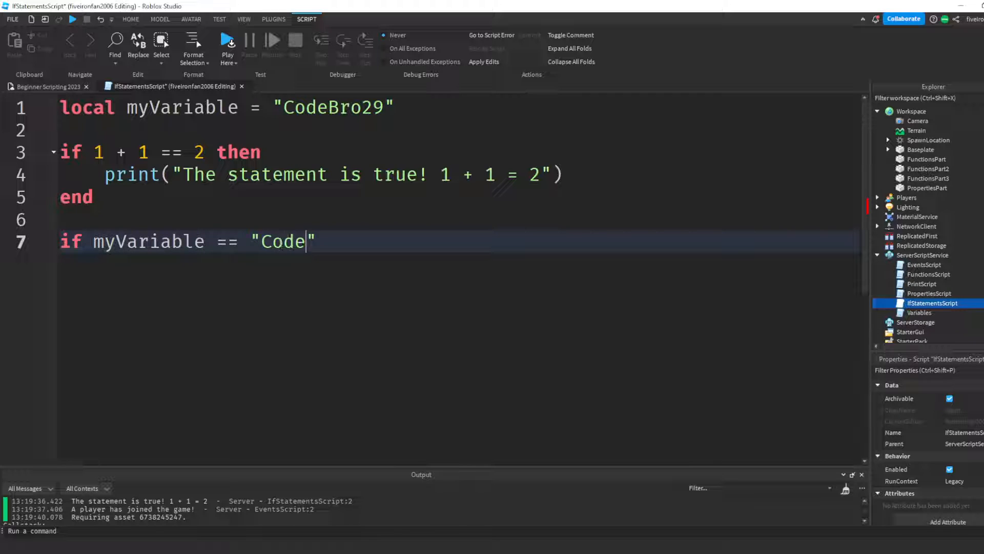
type("Bro29\" the")
type("print(\"")
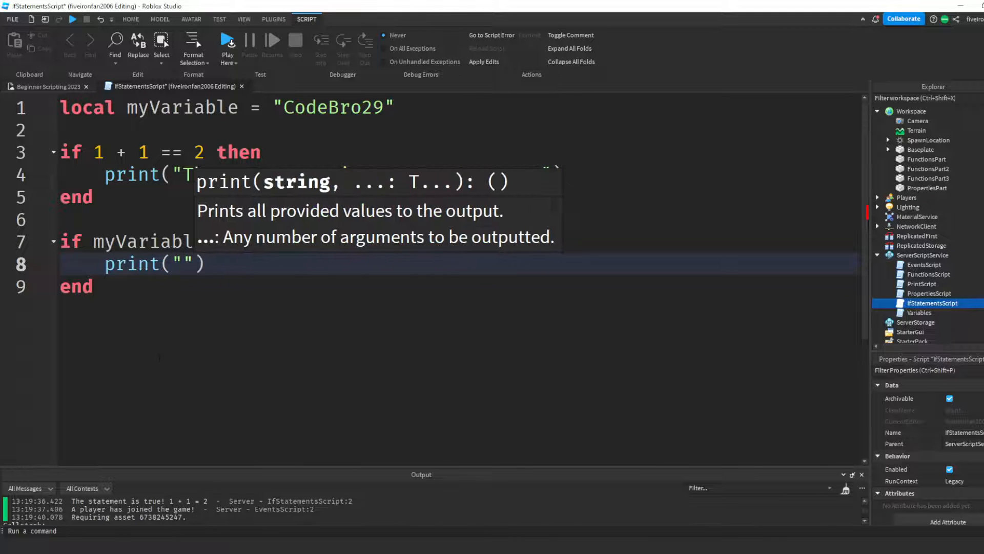
type("myVariable is CodeBro29")
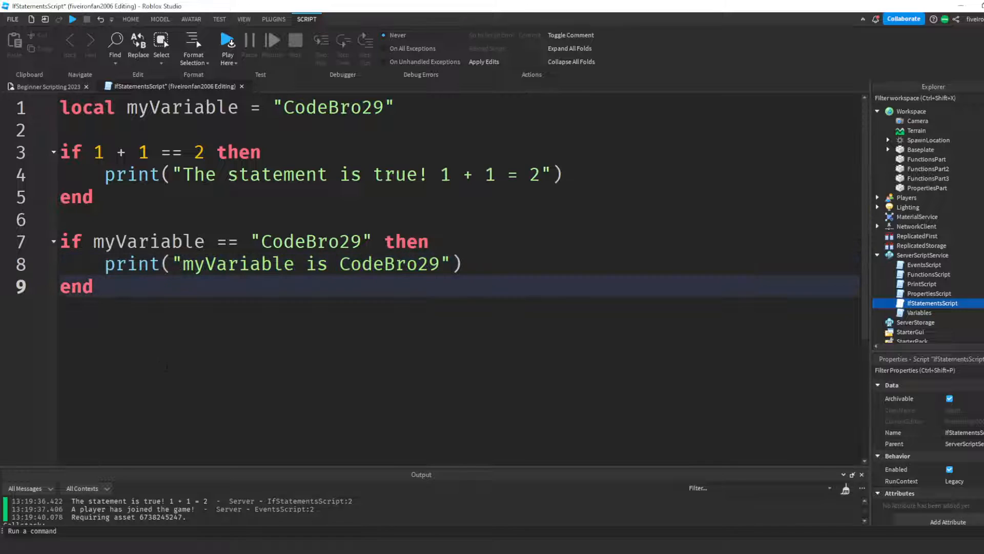
left_click(468, 44)
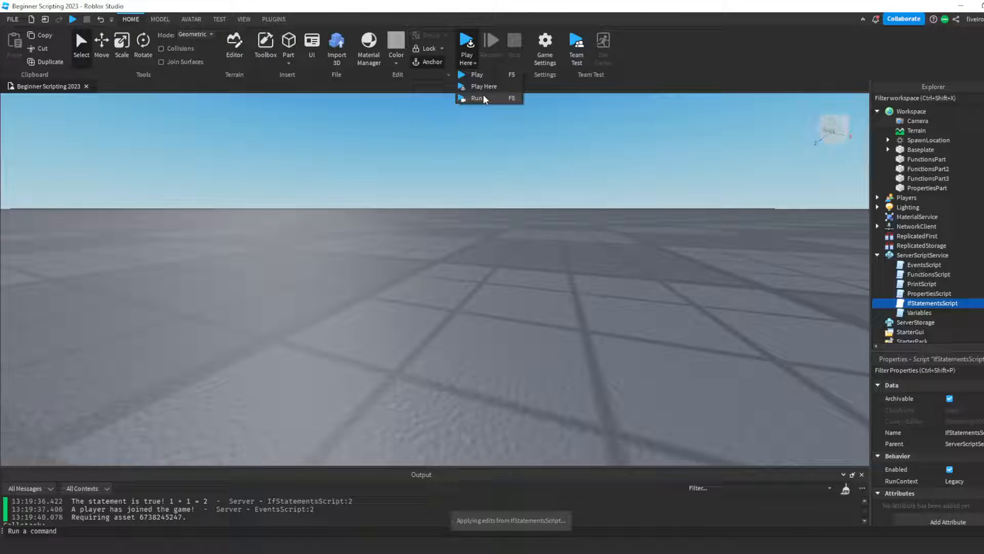
Run the place so Output prints "myVariable is CodeBro29", then stop the run
left_click(478, 99)
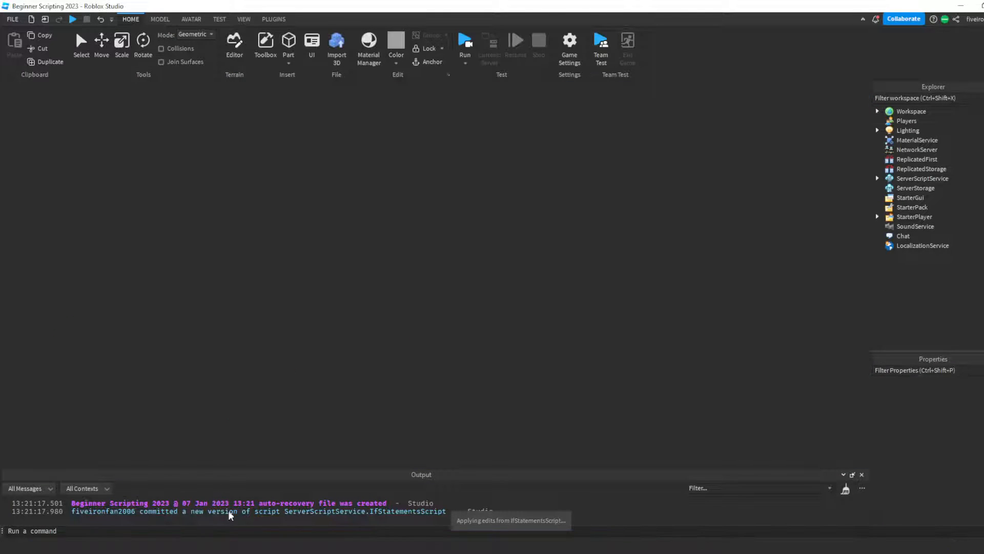
left_click(465, 41)
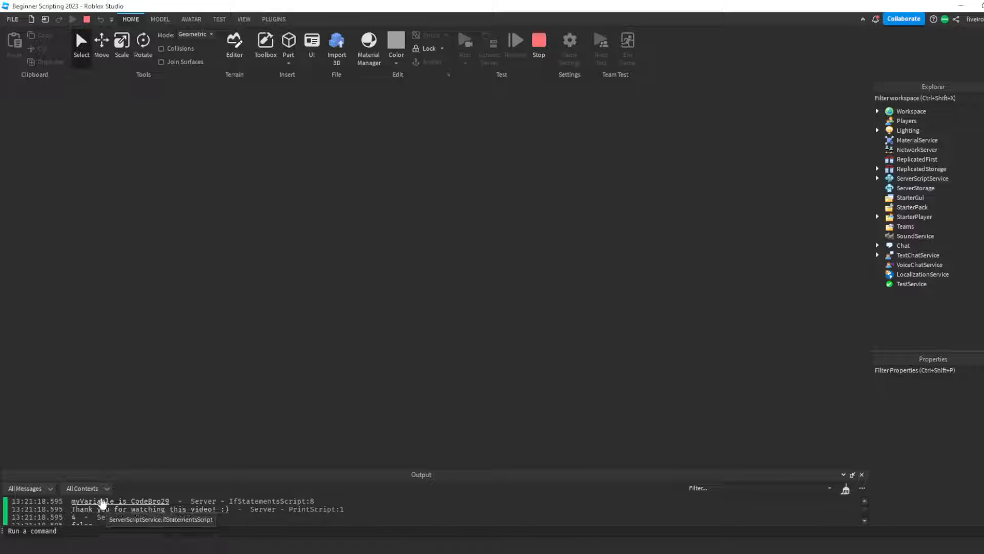
left_click(516, 41)
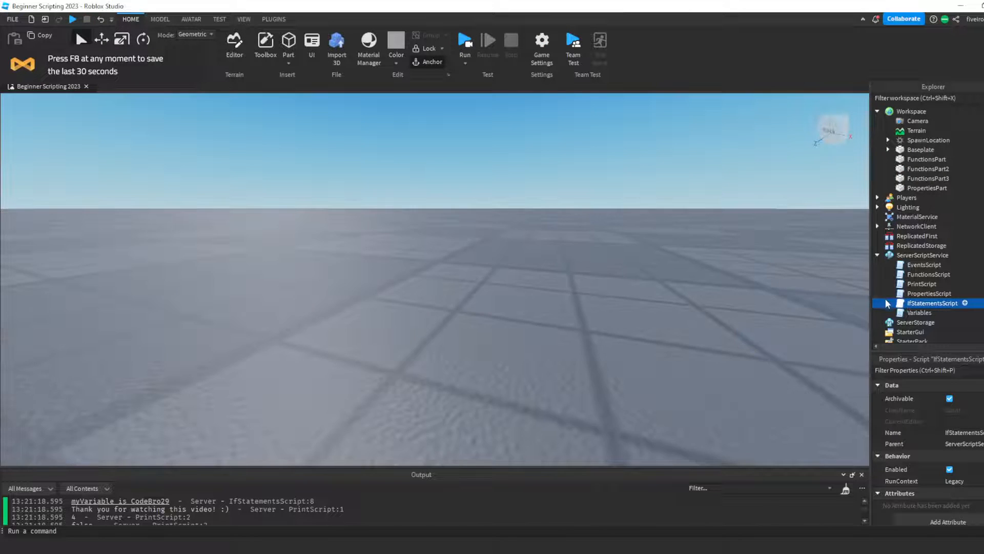
Change the compared string on line 7 to lowercase "codebro29"
double_click(932, 302)
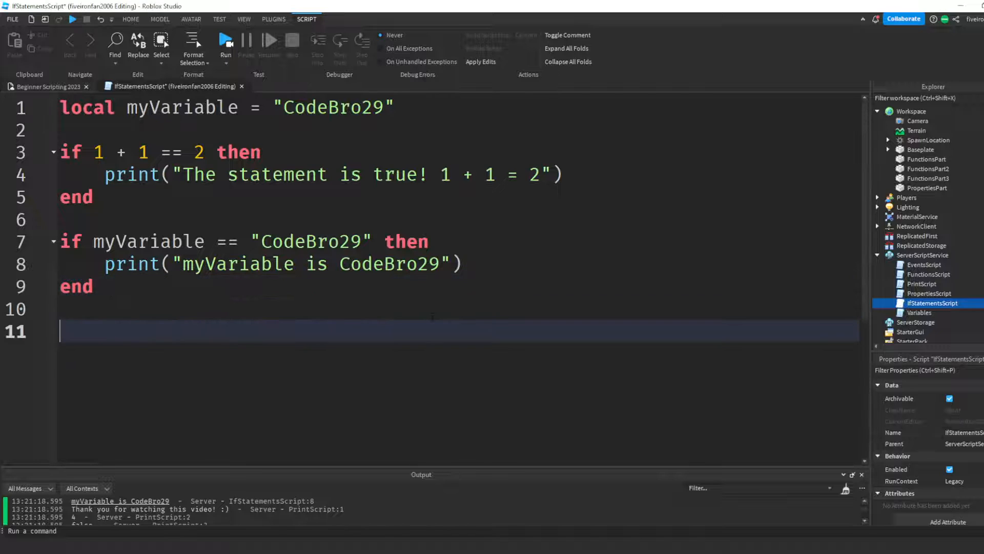
double_click(311, 242)
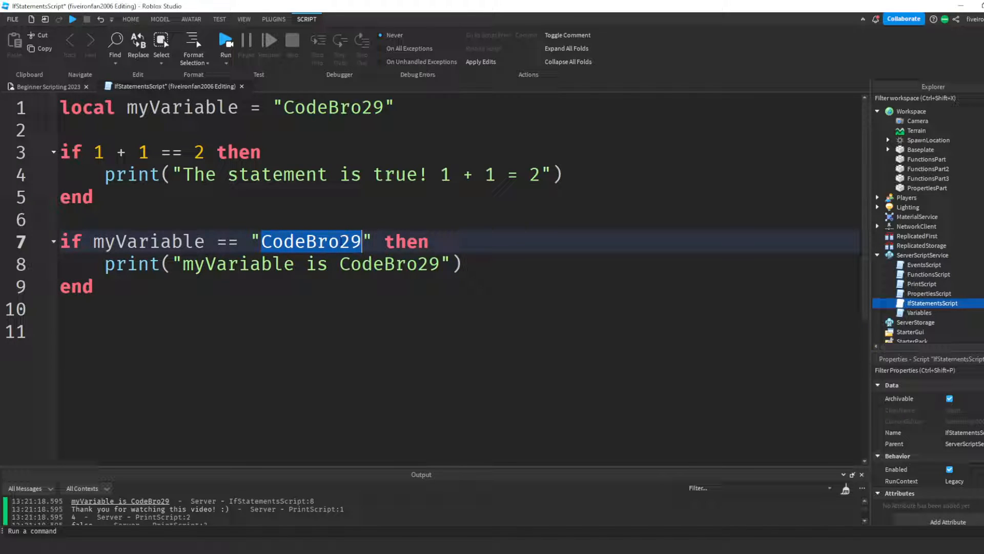
type("codebro29")
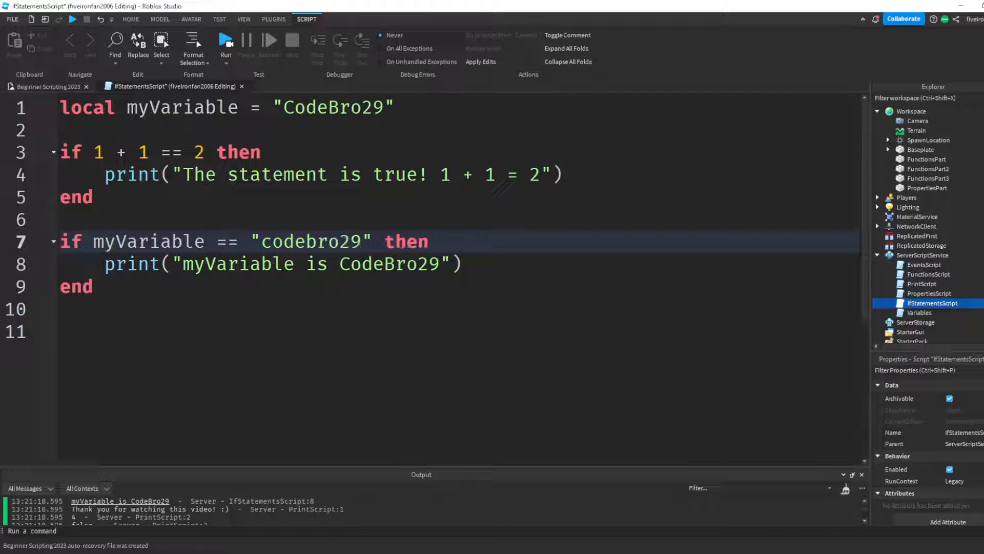
Highlight the capitalised "CodeBro29" on line 1 against the lowercase "codebro29" on line 7
double_click(334, 107)
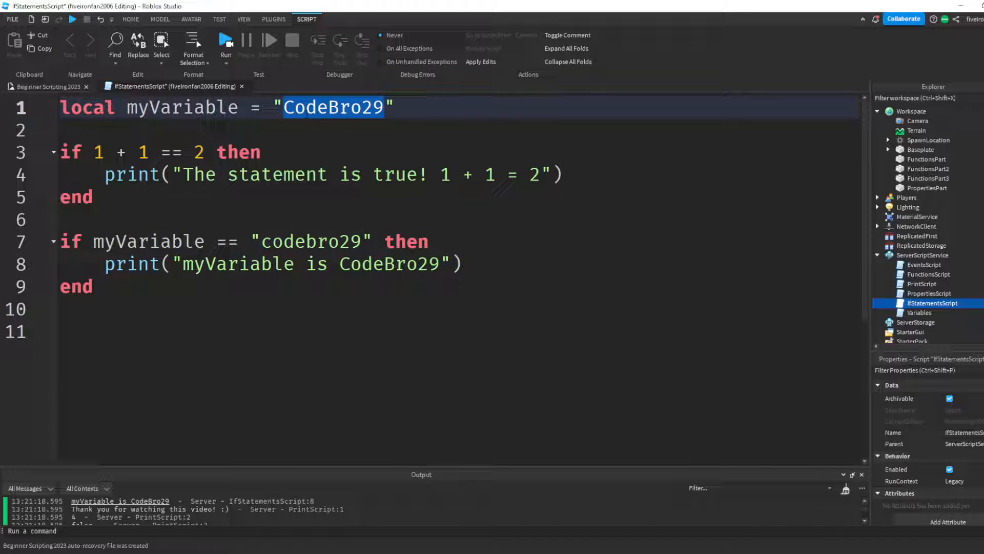
left_click(331, 108)
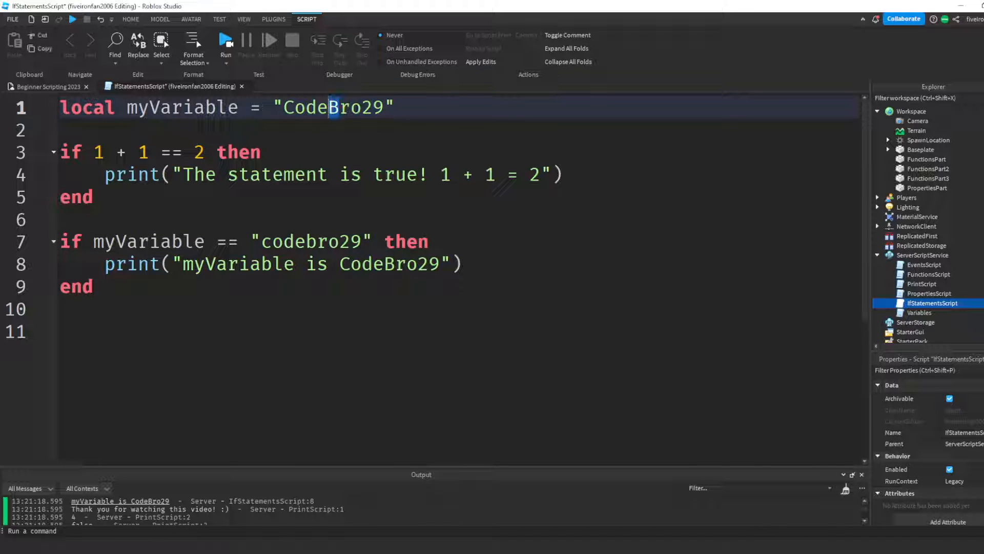
left_click(264, 241)
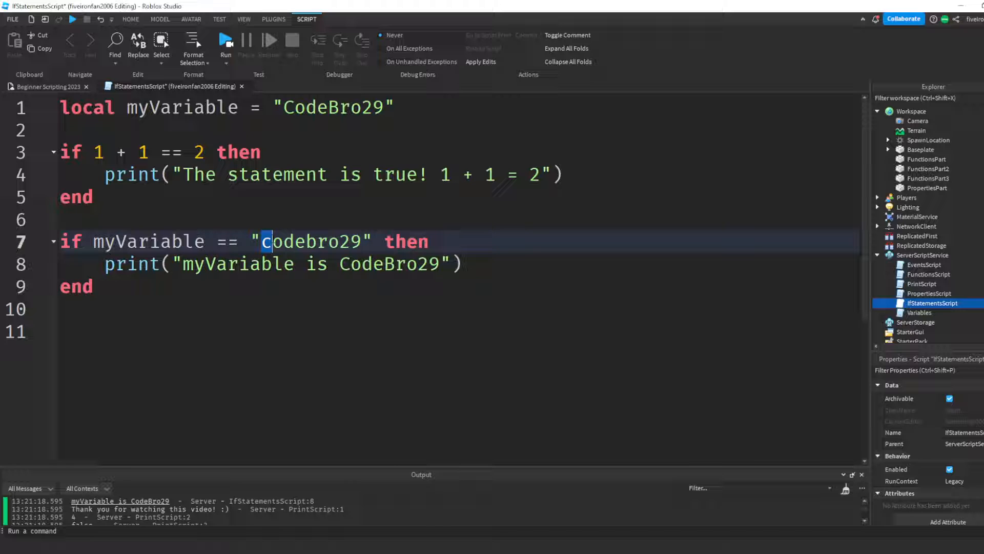
double_click(311, 241)
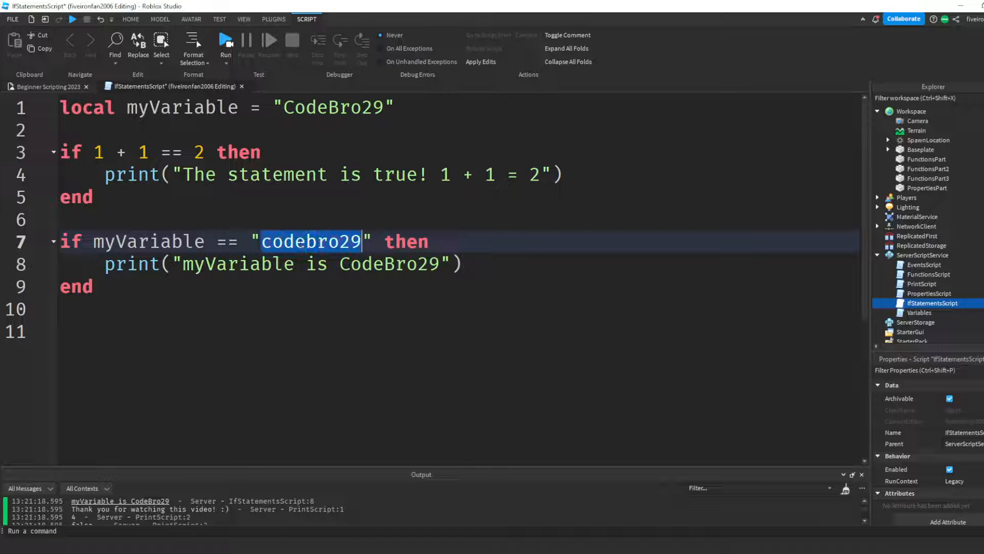
double_click(334, 108)
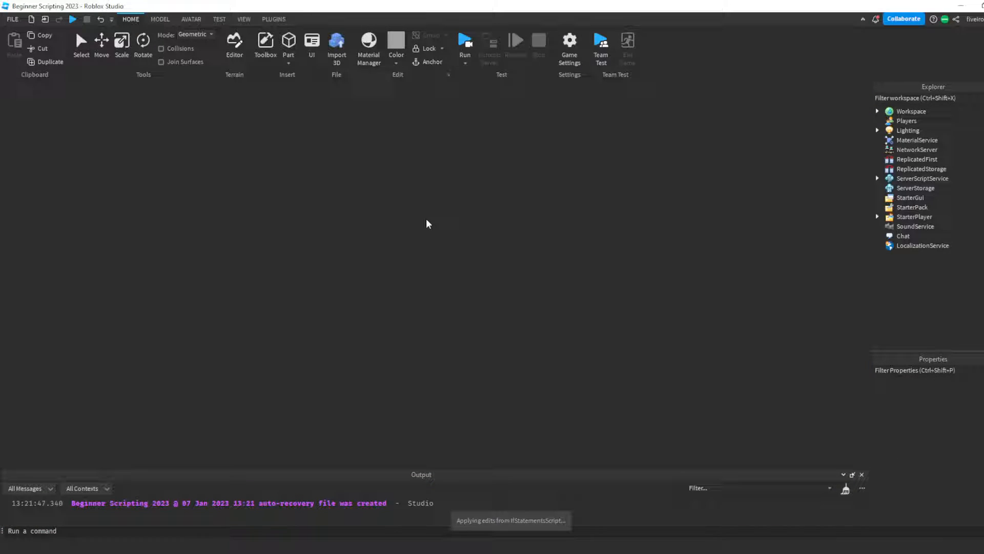
Check that Output no longer shows the myVariable message and return to the script
left_click(465, 44)
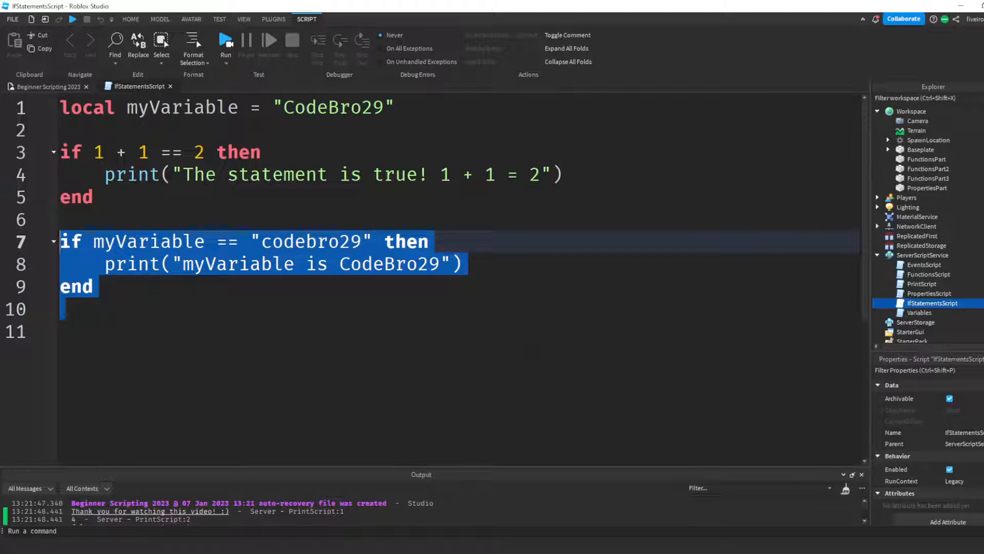
Add 'elseif myVariable == "CodeBruh29" then' before the block's end
left_click(461, 263)
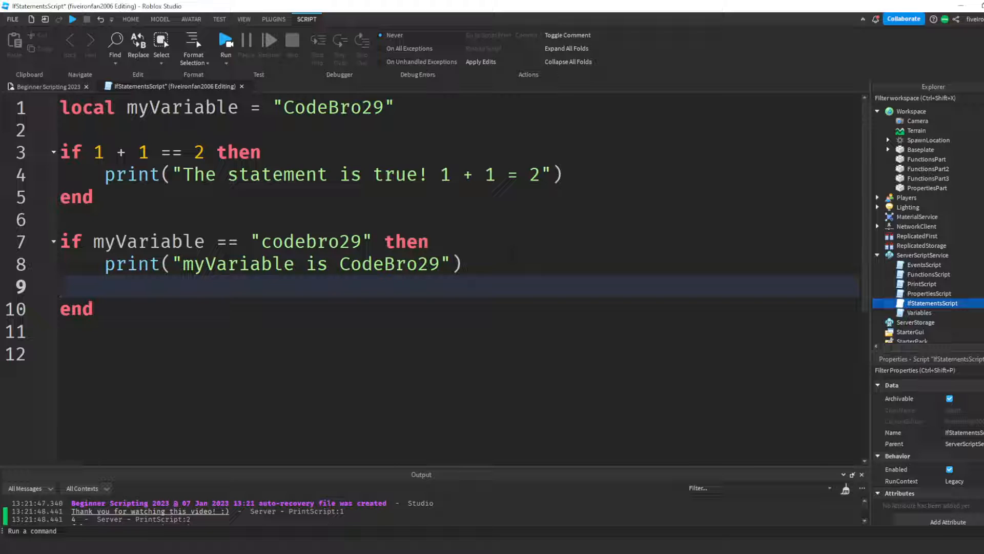
double_click(407, 241)
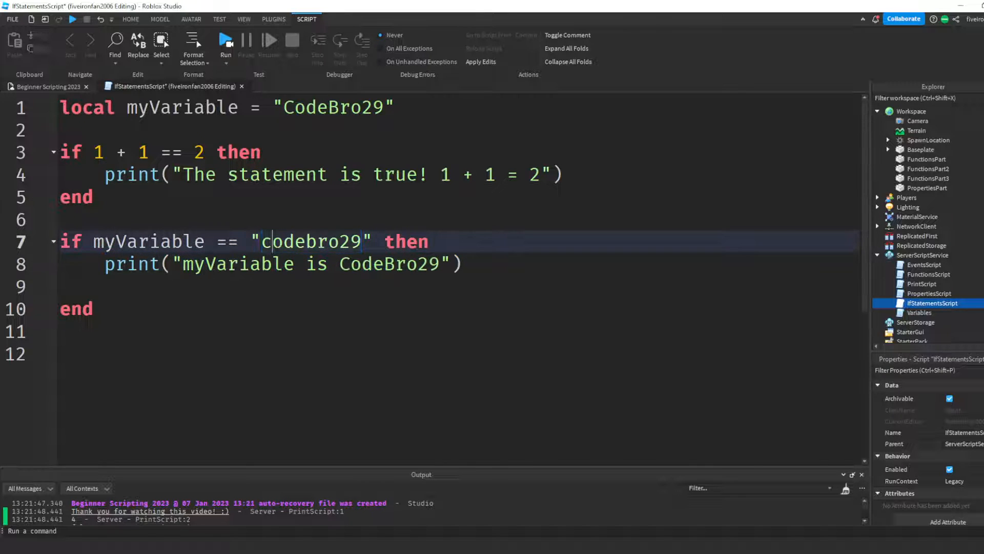
double_click(310, 241)
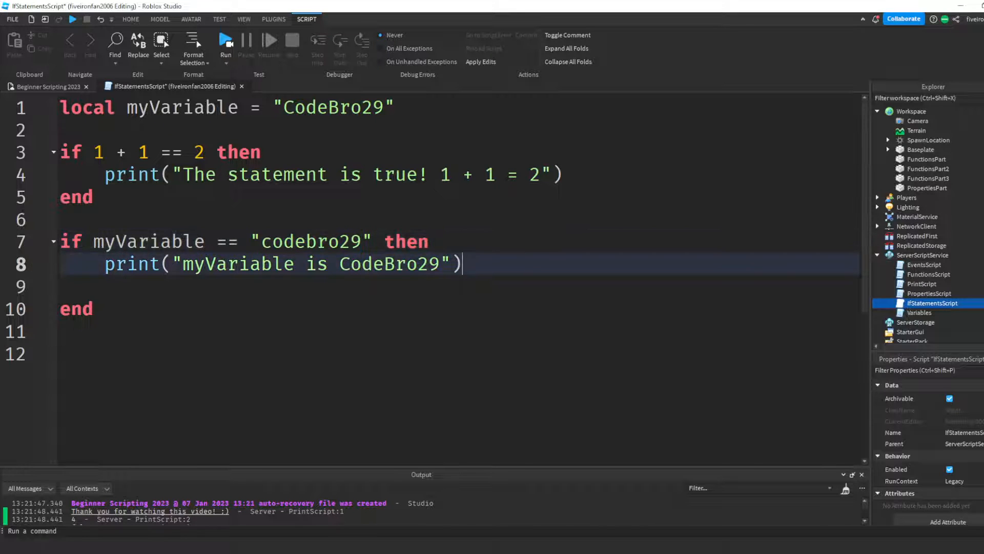
type("elseif")
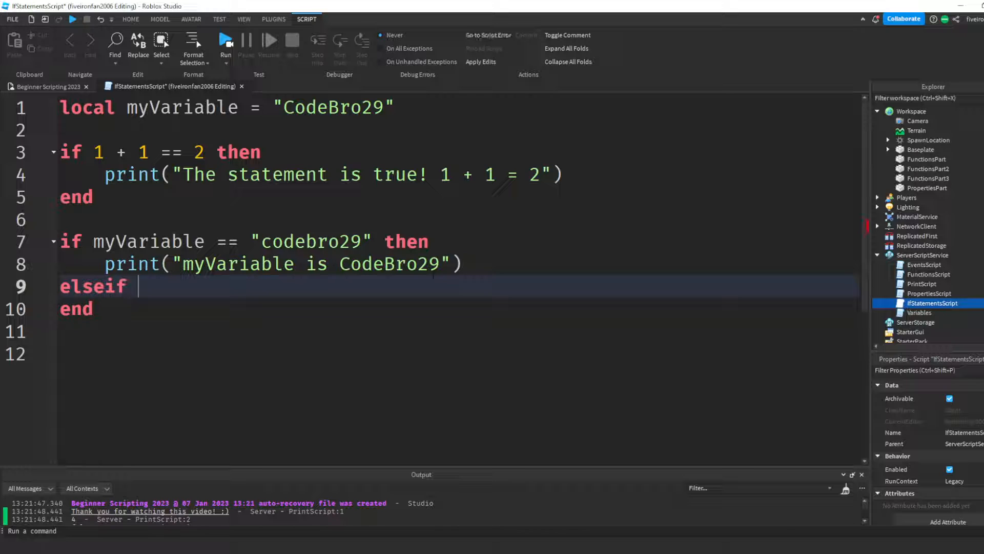
type("myVariable =")
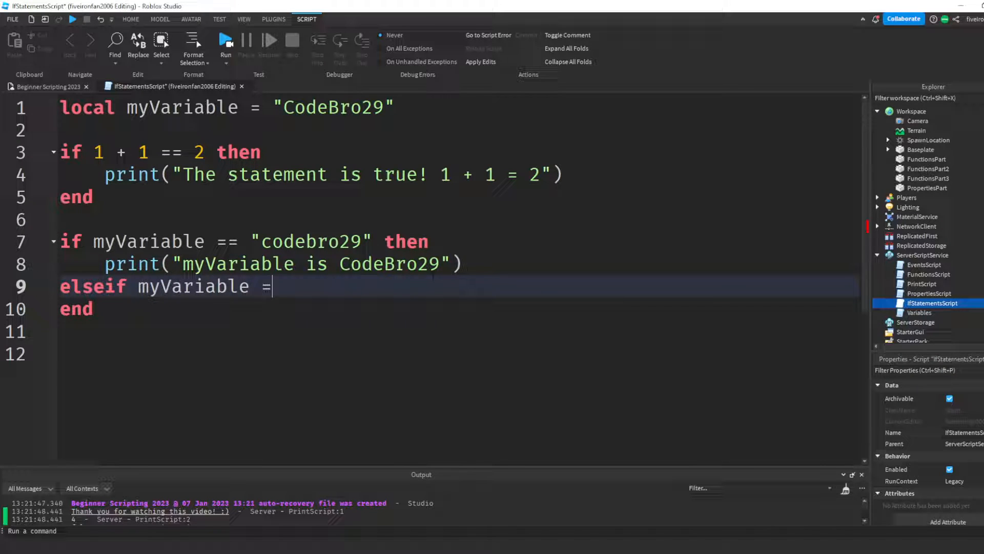
type("= \"\"")
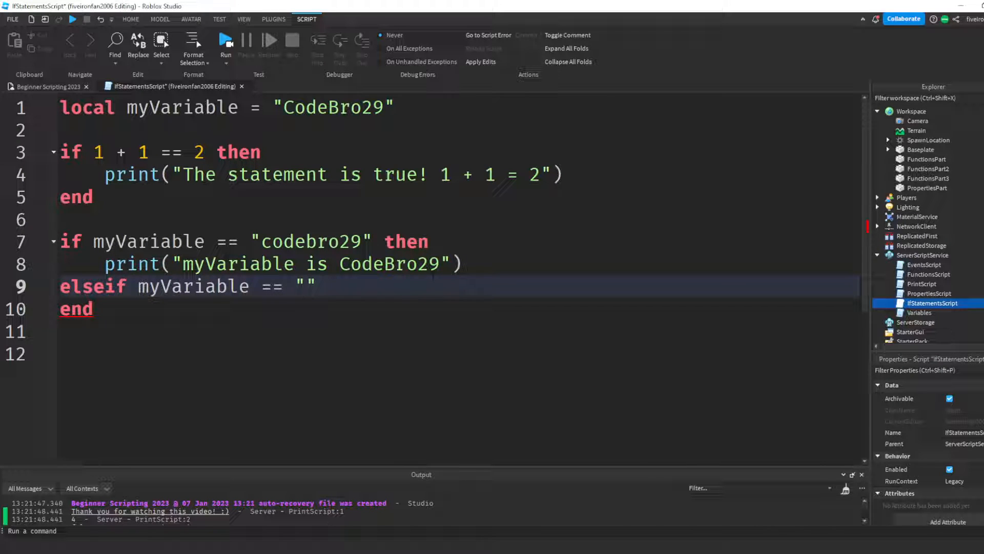
type("CodeBru")
type("print(\"m")
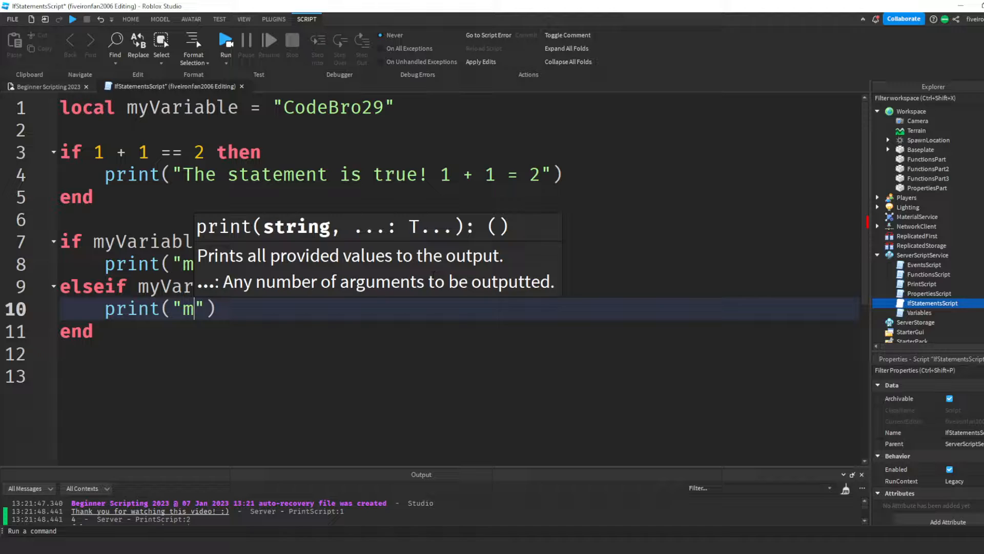
Make the elseif branch print "myVariable = CodeBruh"
type("yVariable =")
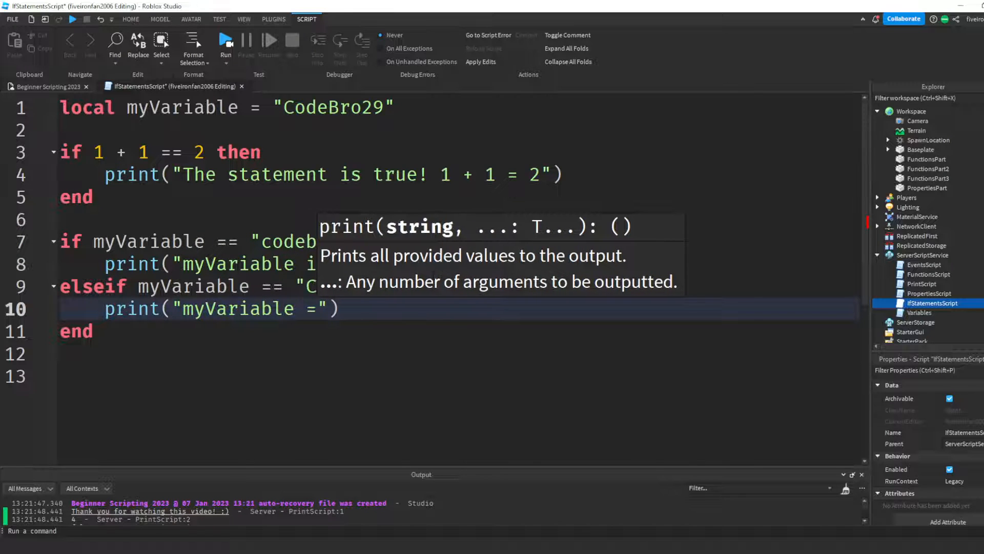
type("CodeBruh")
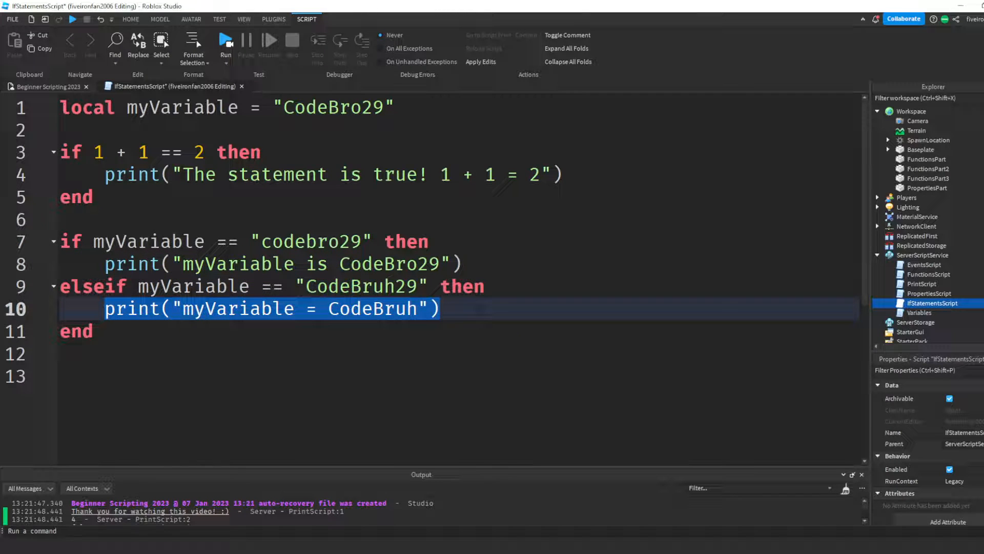
Add an else branch printing "myVariable is not codebro29 or CodeBruh"
key("Return")
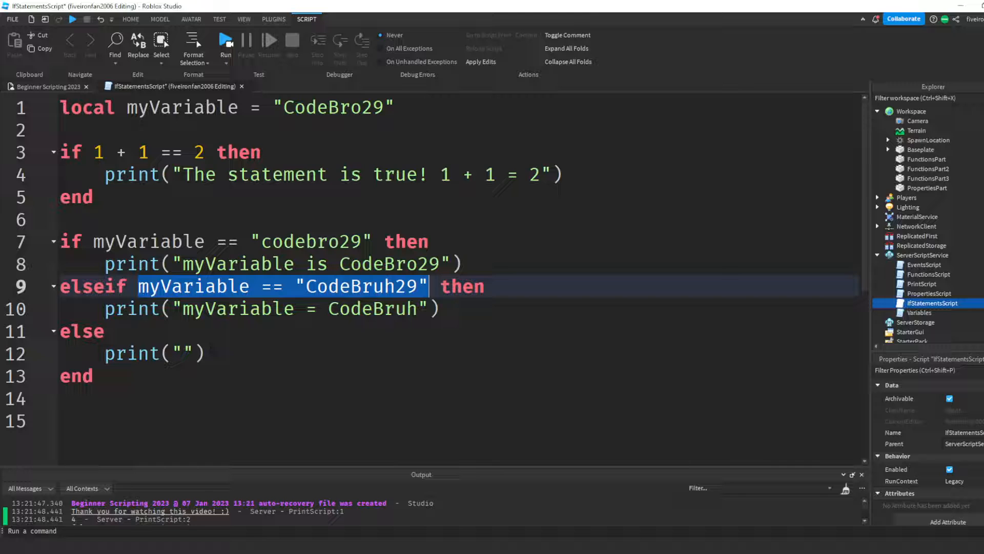
double_click(181, 107)
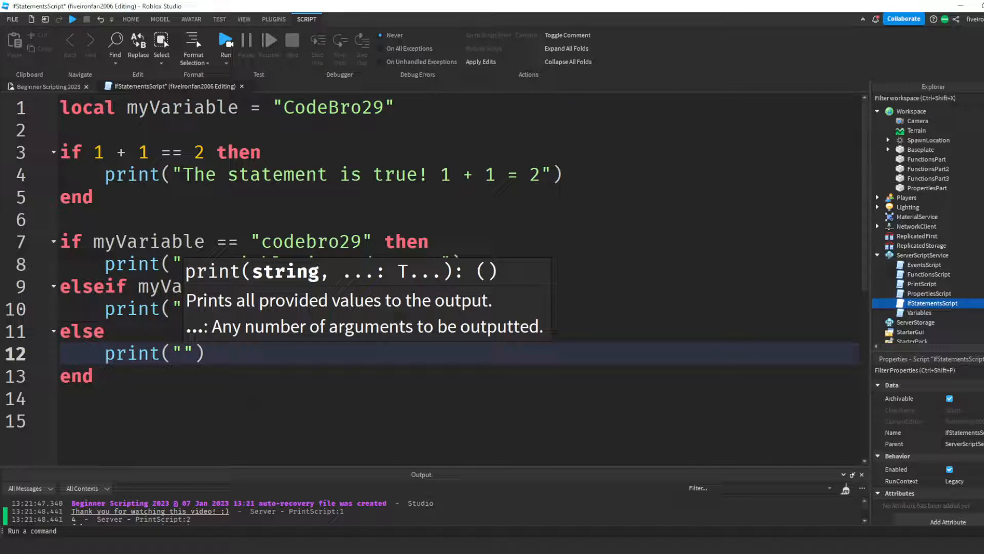
type("myVariable is not codebro29")
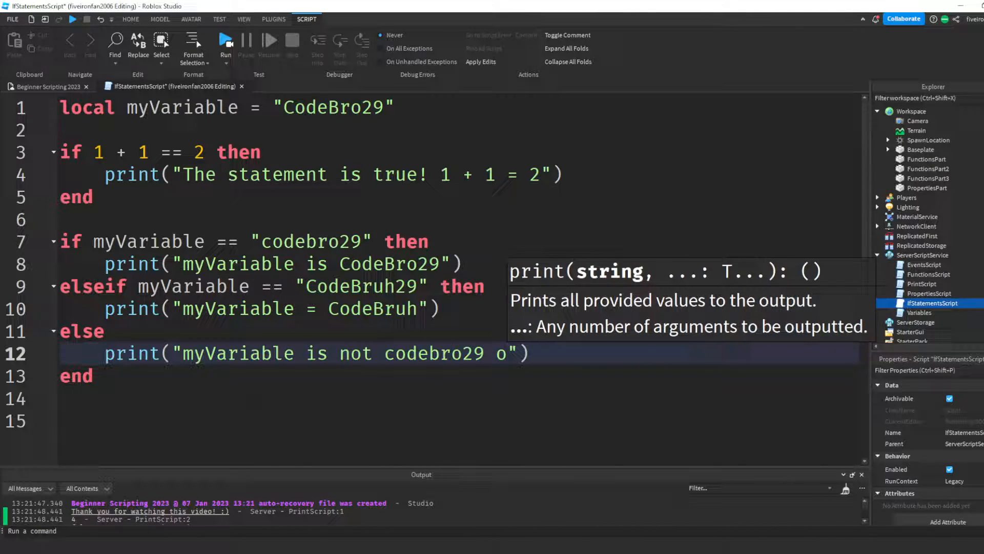
type("or CodeBruh")
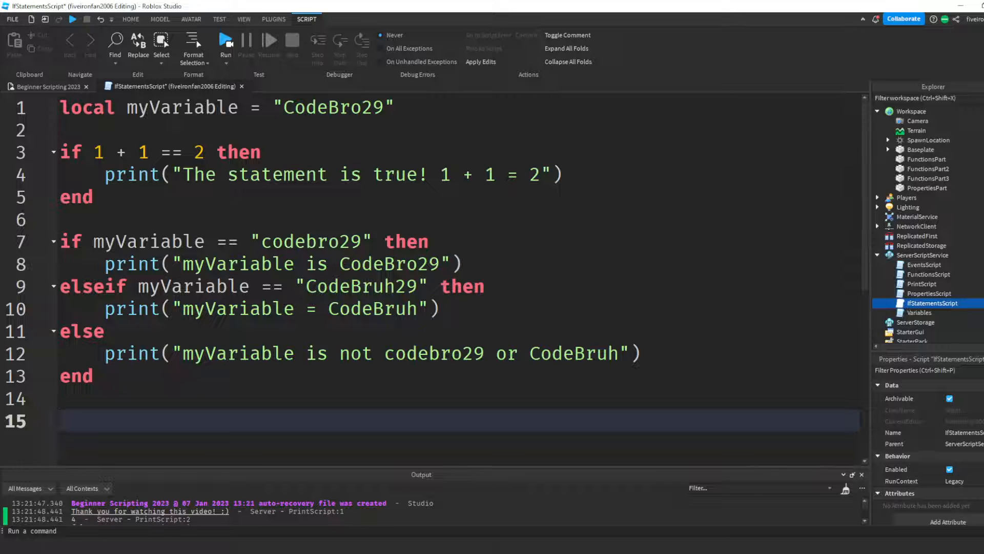
Close the IfStatementsScript tab to return to the baseplate view
double_click(81, 331)
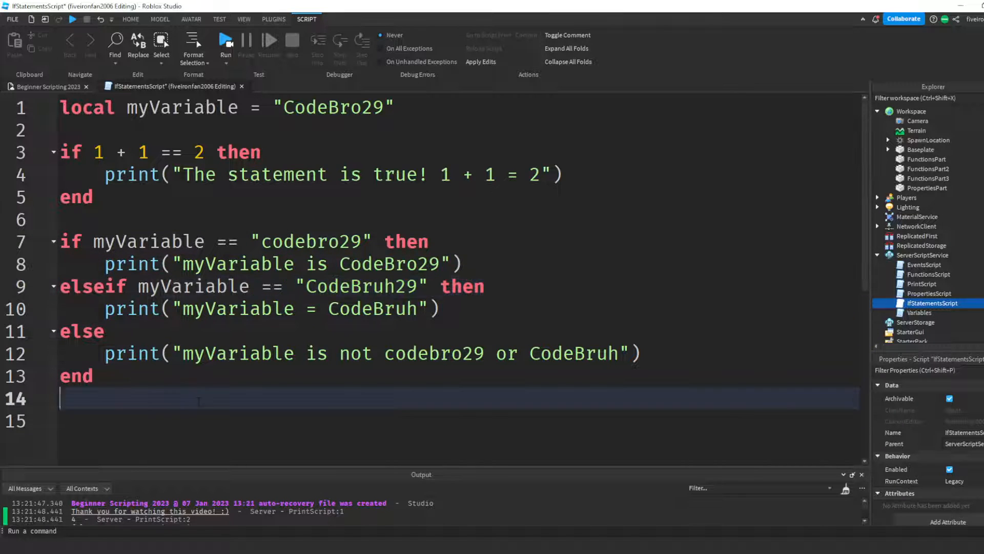
double_click(407, 242)
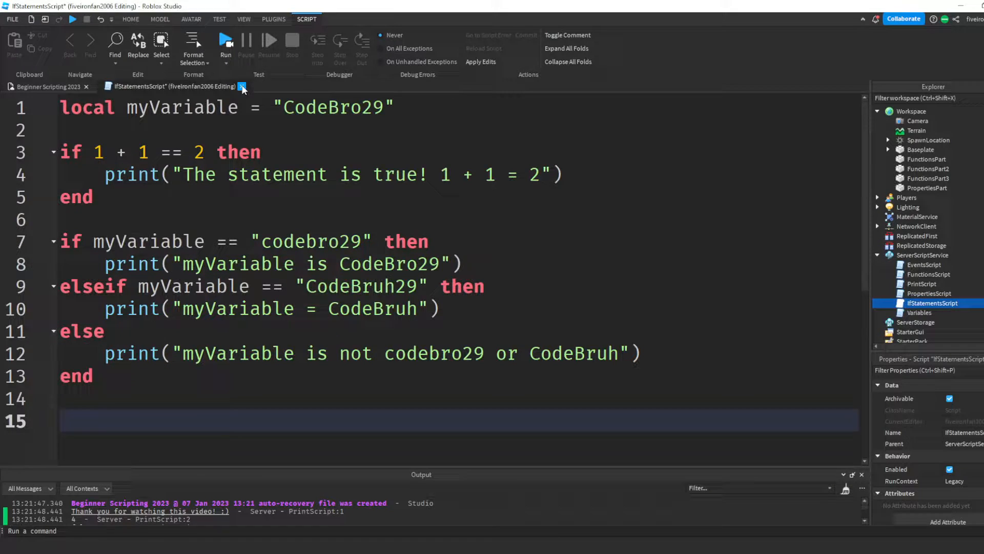
left_click(241, 86)
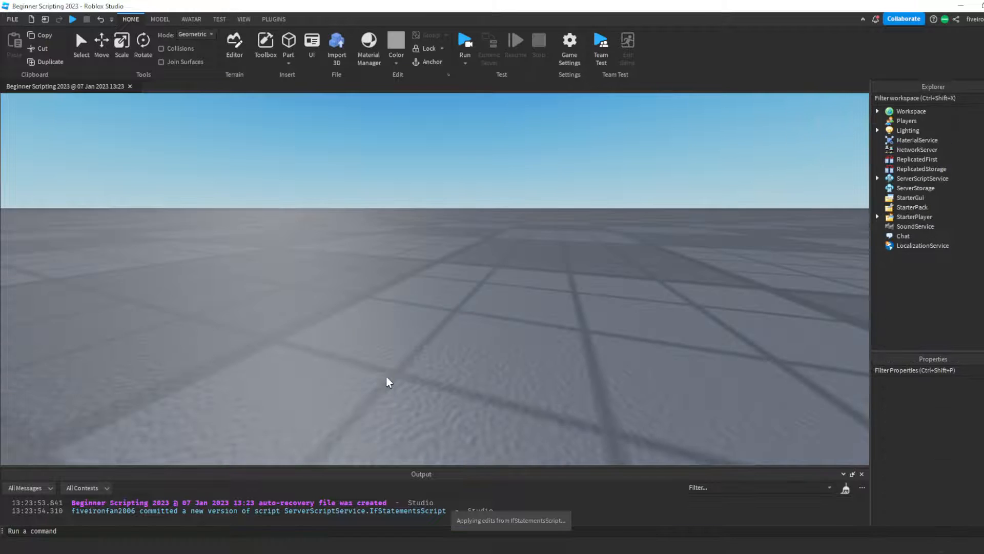
Run the place so Output prints the else message, then stop and reopen the script
left_click(465, 43)
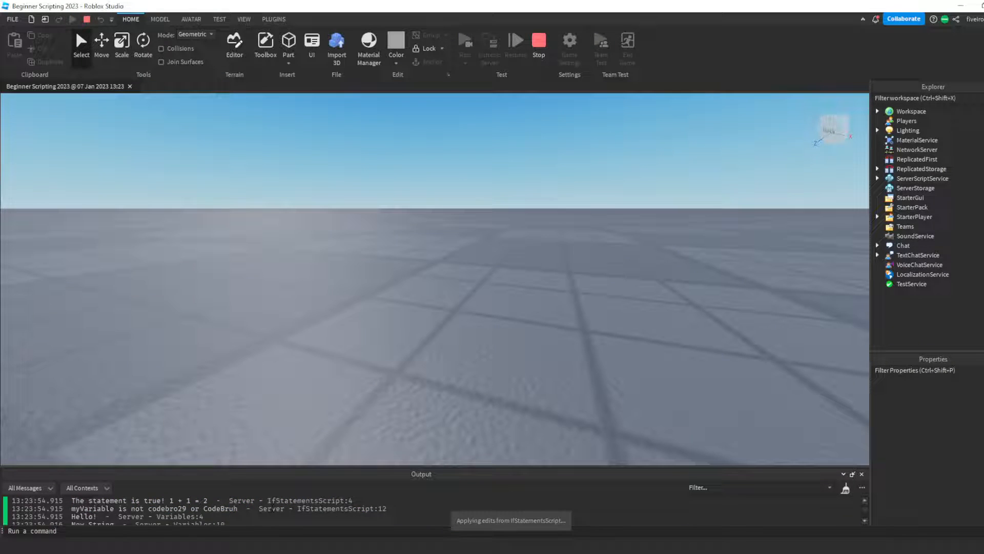
left_click(182, 86)
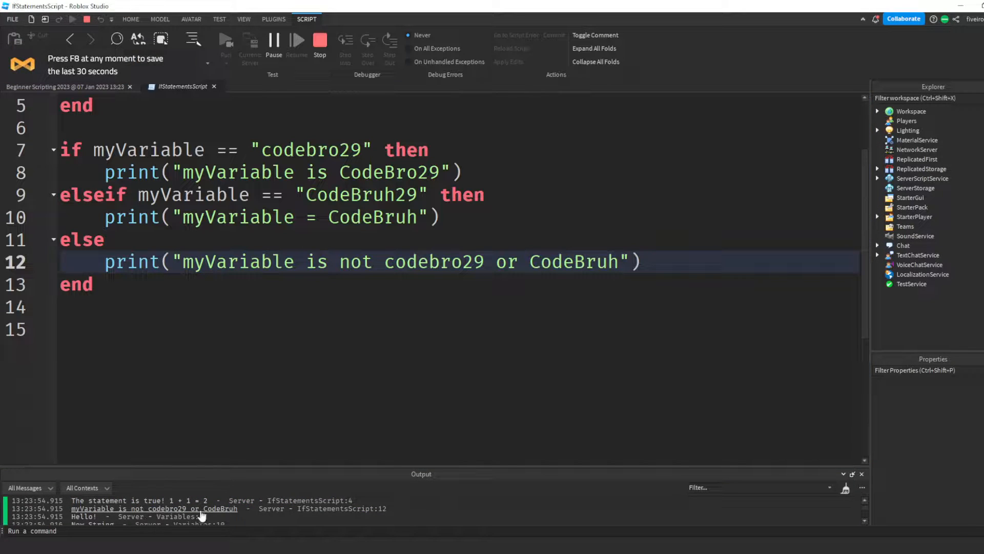
left_click(319, 40)
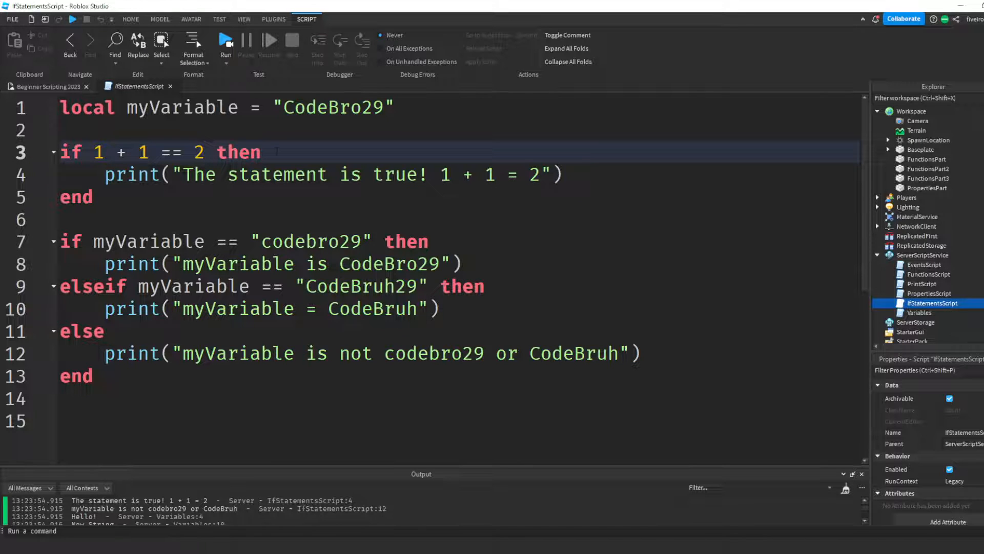
Try a nested 'if 2+2' line inside the first block, then delete it
key("Return")
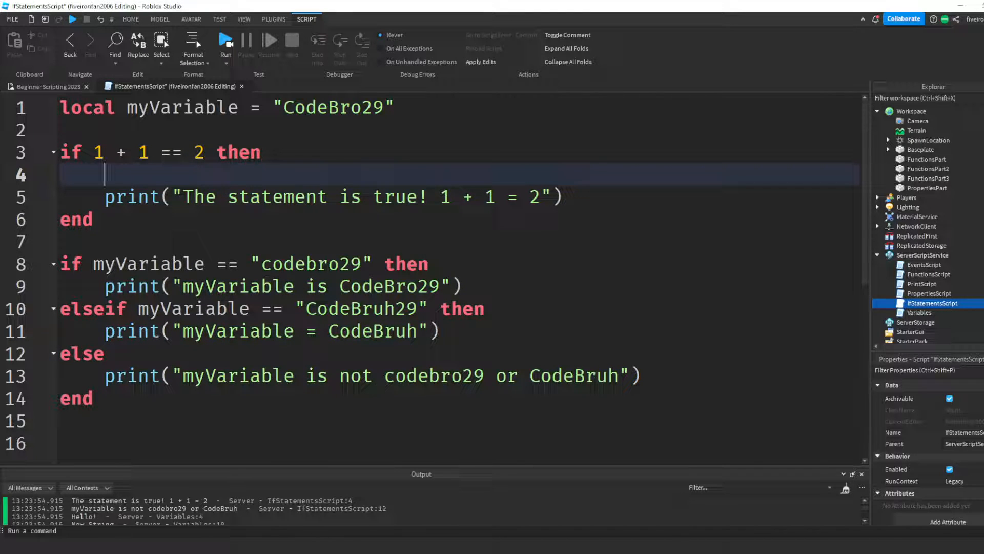
type("if 2+2 == 4 then")
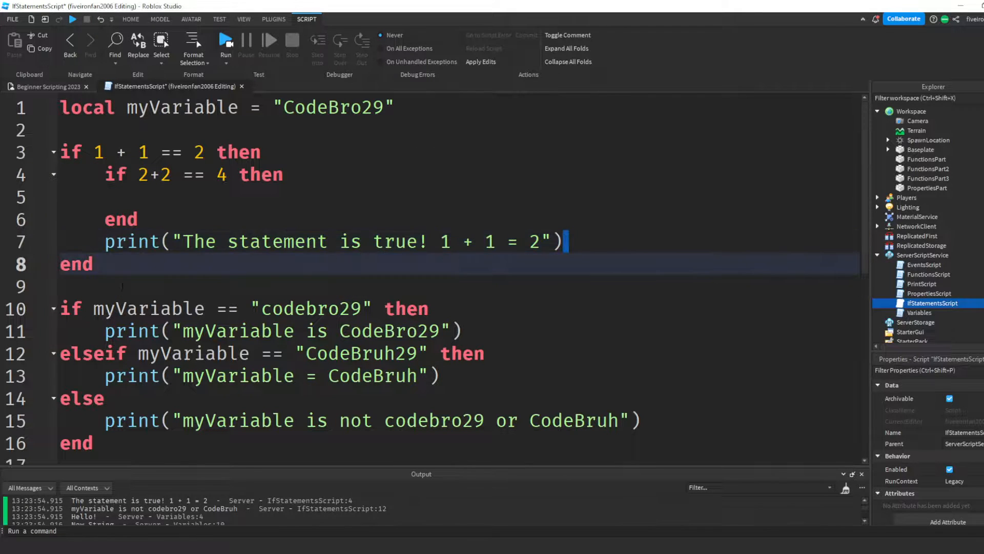
type("asfewsgeage")
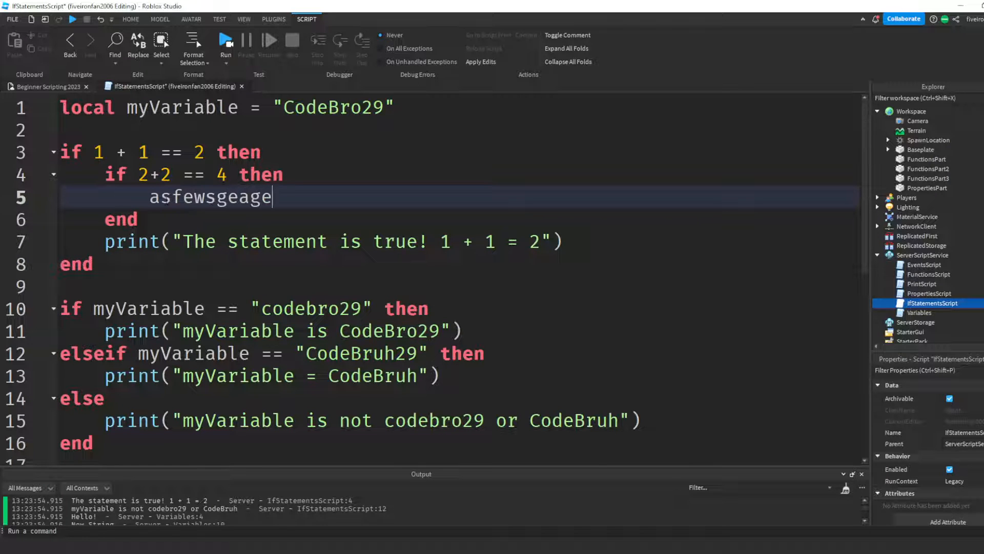
type("g")
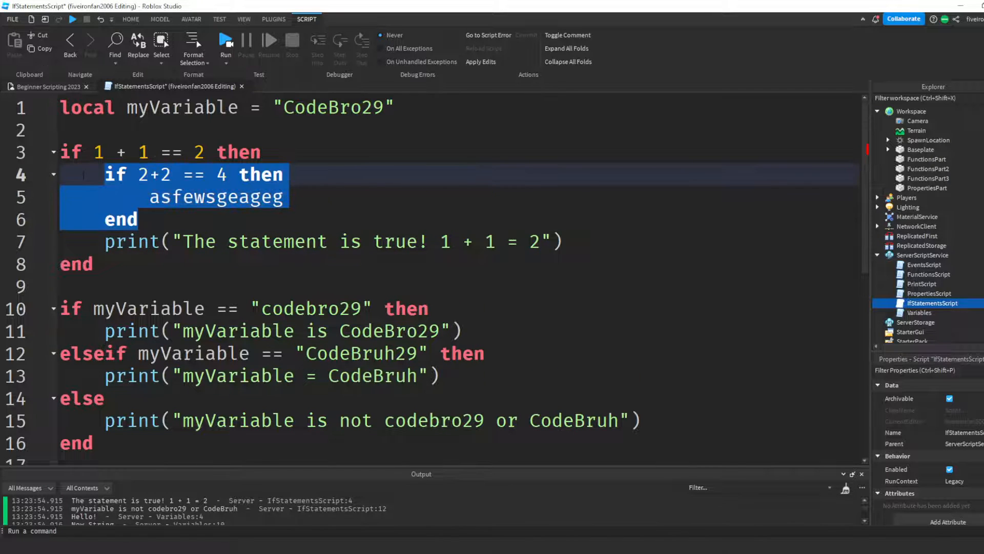
key("Delete")
type("and  ")
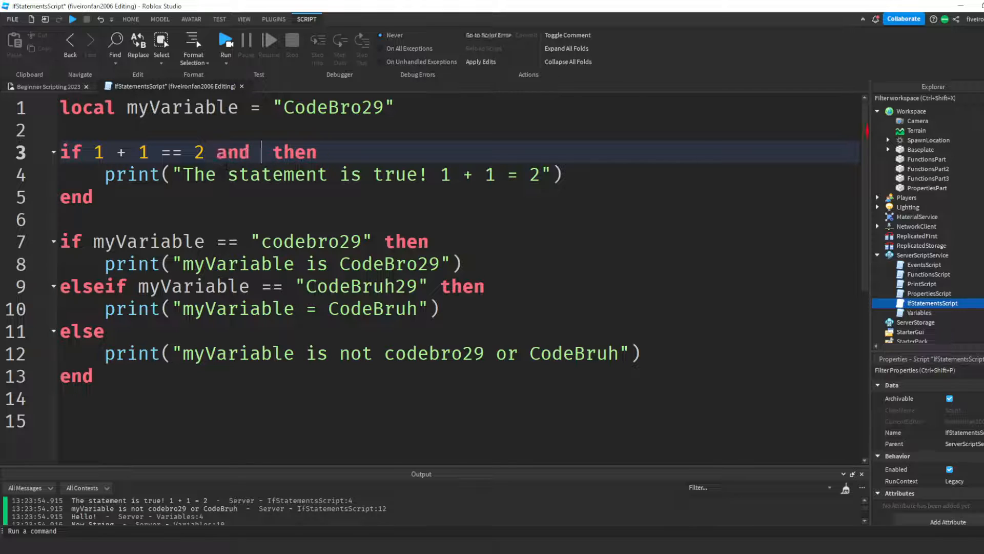
Extend line 3 to 'if 1 + 1 == 2 and 2 + 2 == 4 then' and start a spot for a new if
type("2")
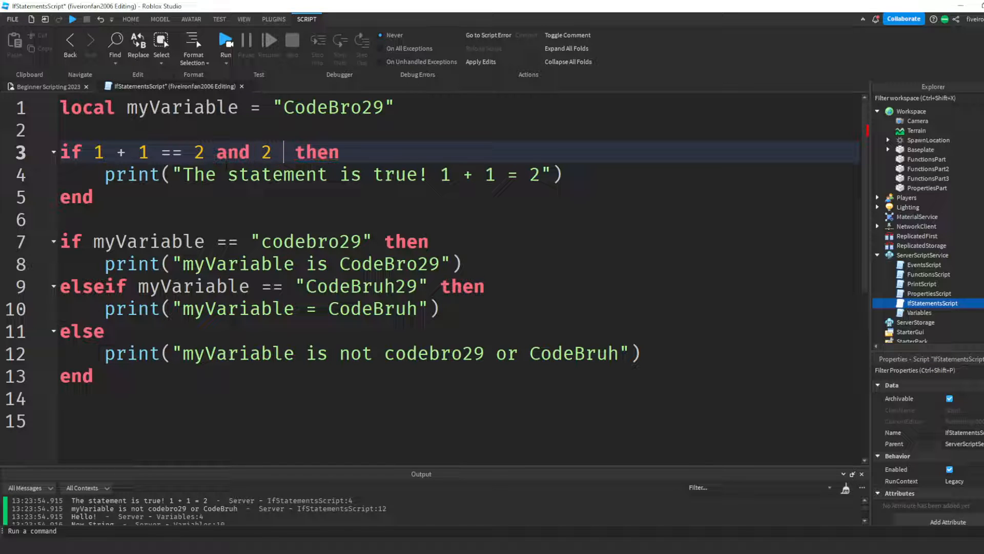
type("+ 2 == 4")
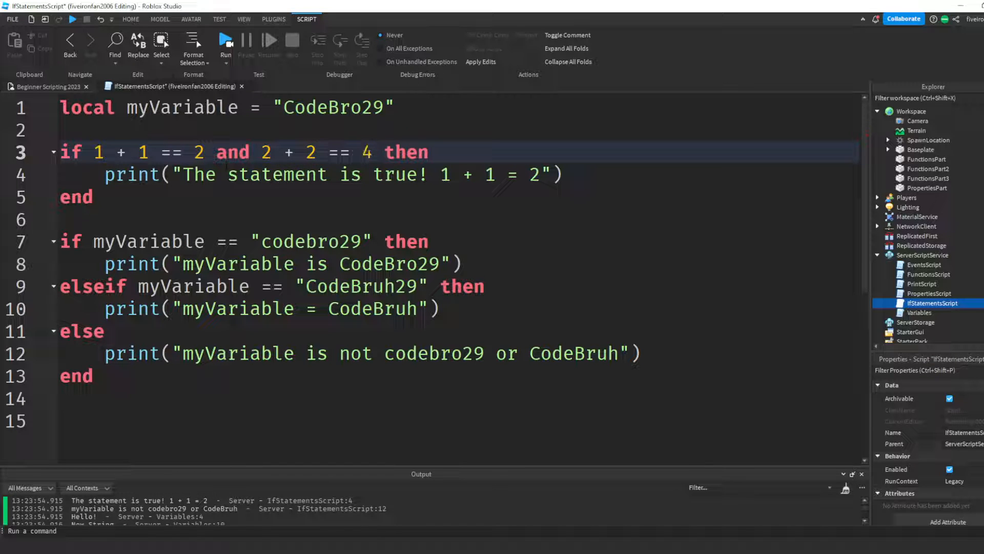
left_click(75, 197)
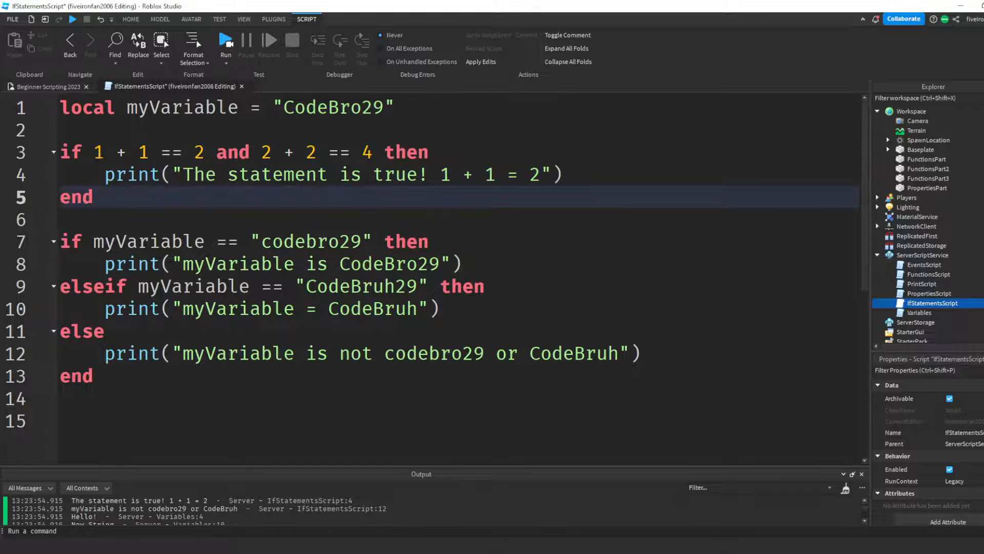
left_click(257, 151)
type("if")
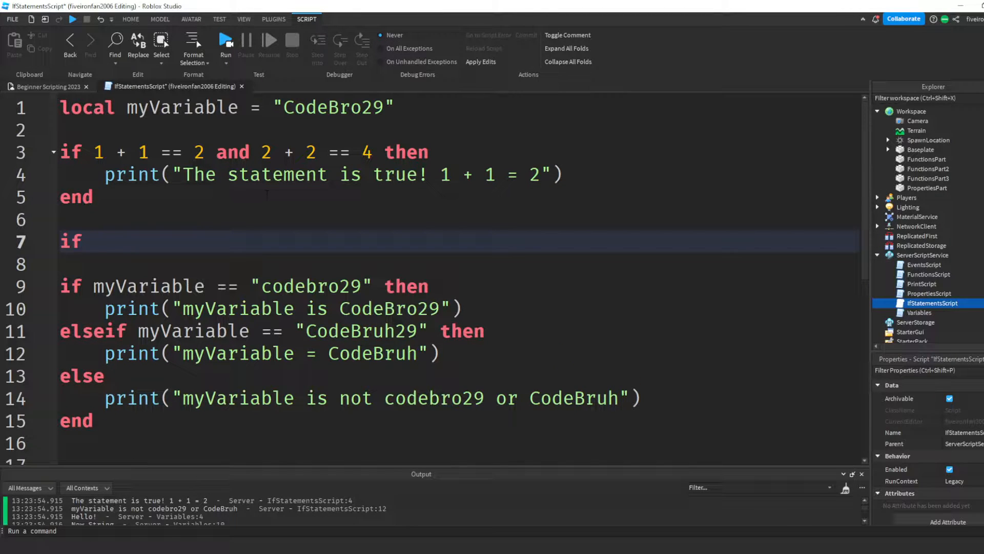
Write the condition 'if myVariable == "codebro29" or 1 + 1 == 2 then'
type("1 + 1")
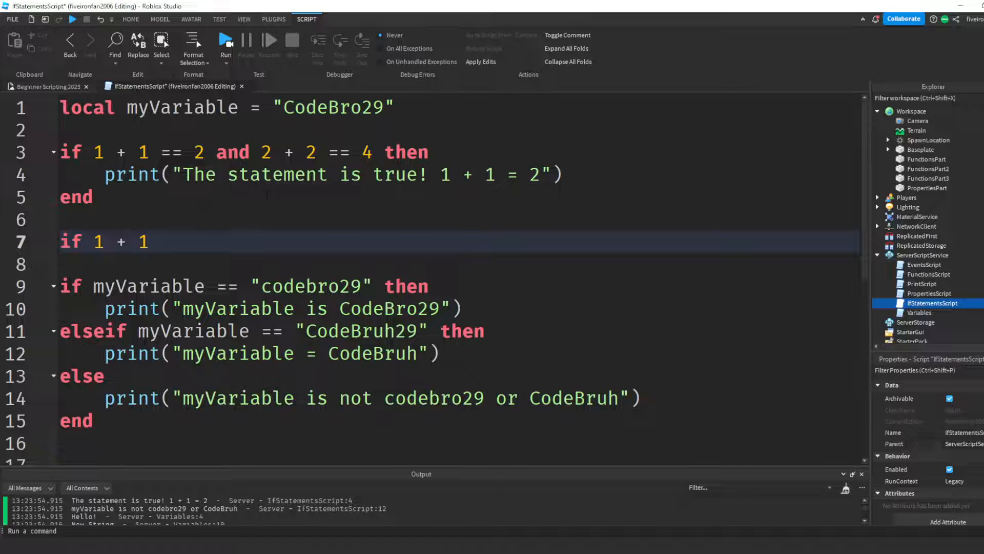
key("Backspace")
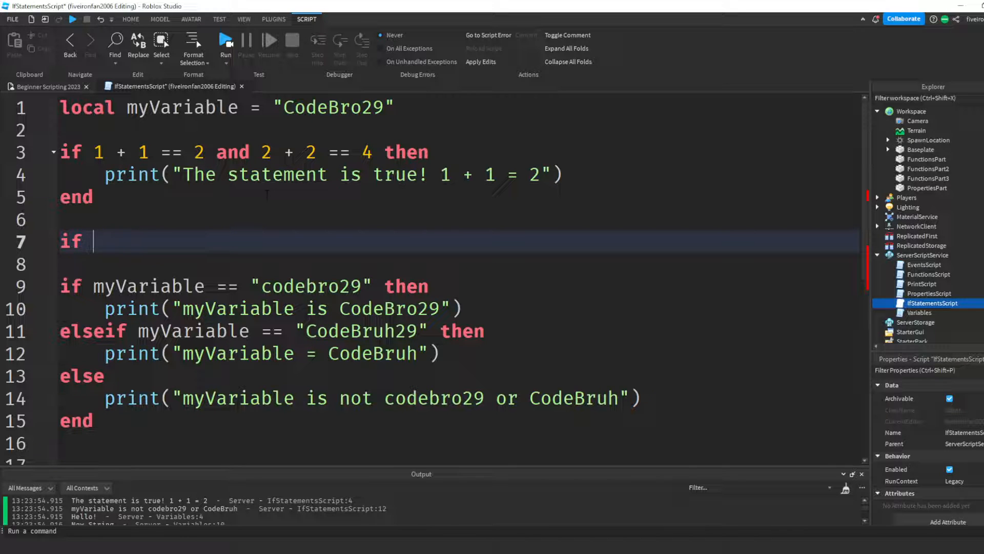
type("myV")
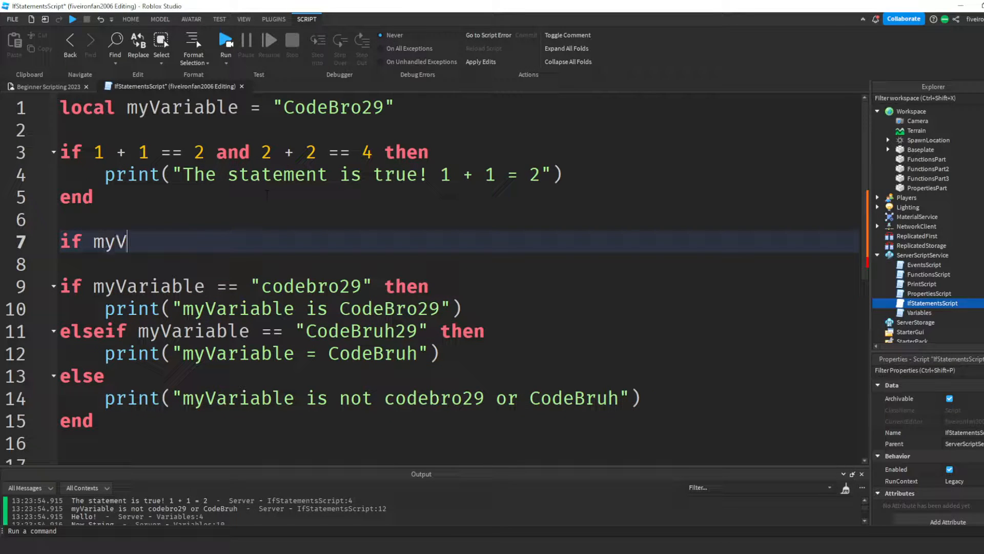
type("ariable = \"co\"")
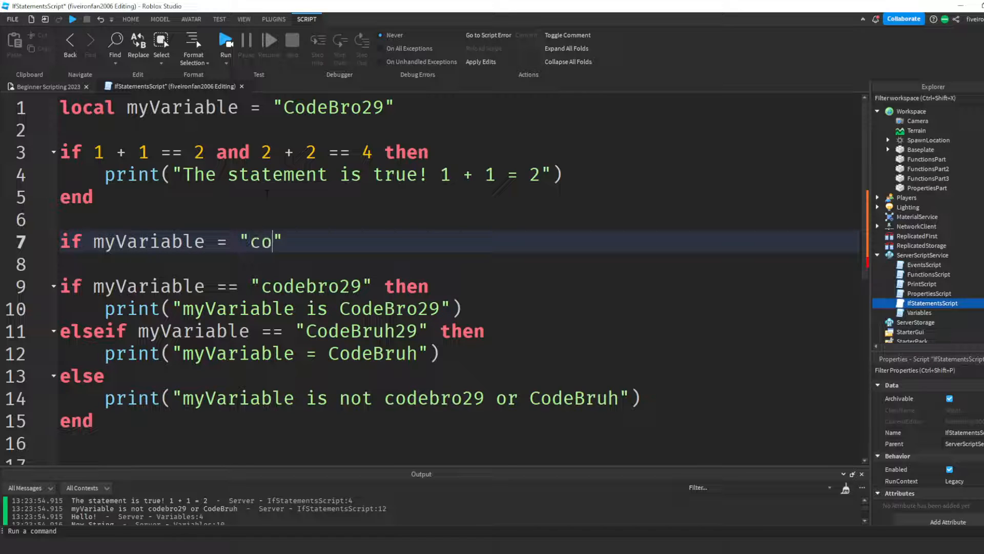
type("debro29")
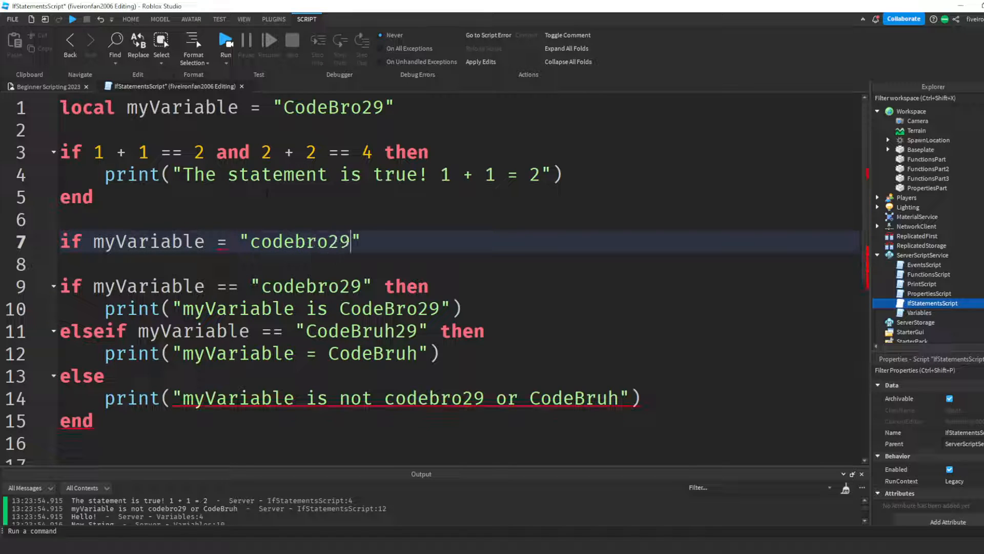
type("=")
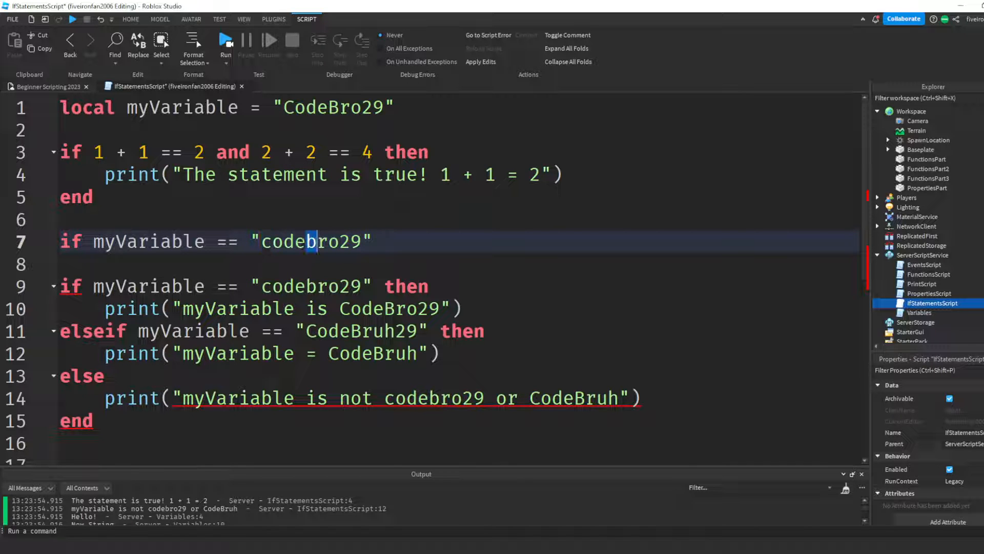
double_click(149, 241)
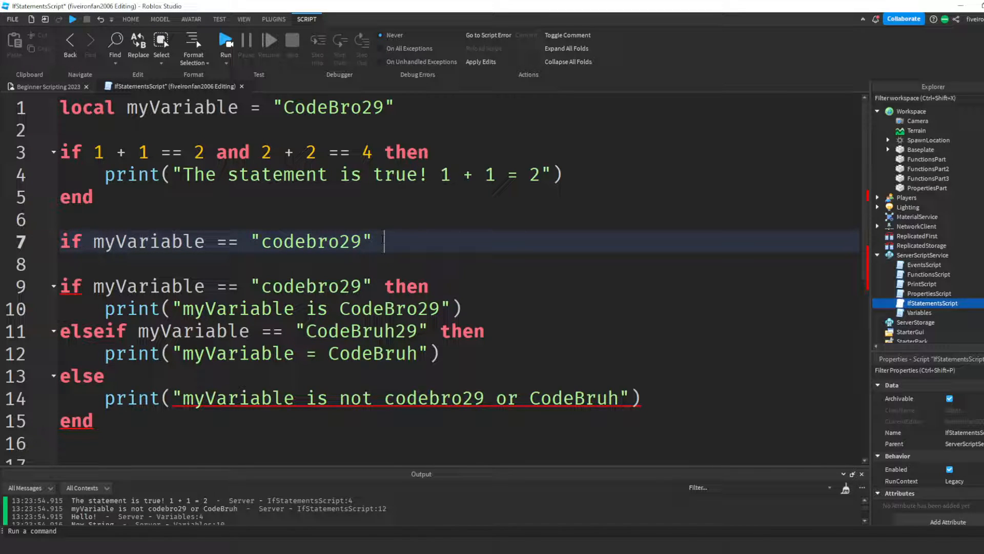
type("or 1 + 1 == 2 then")
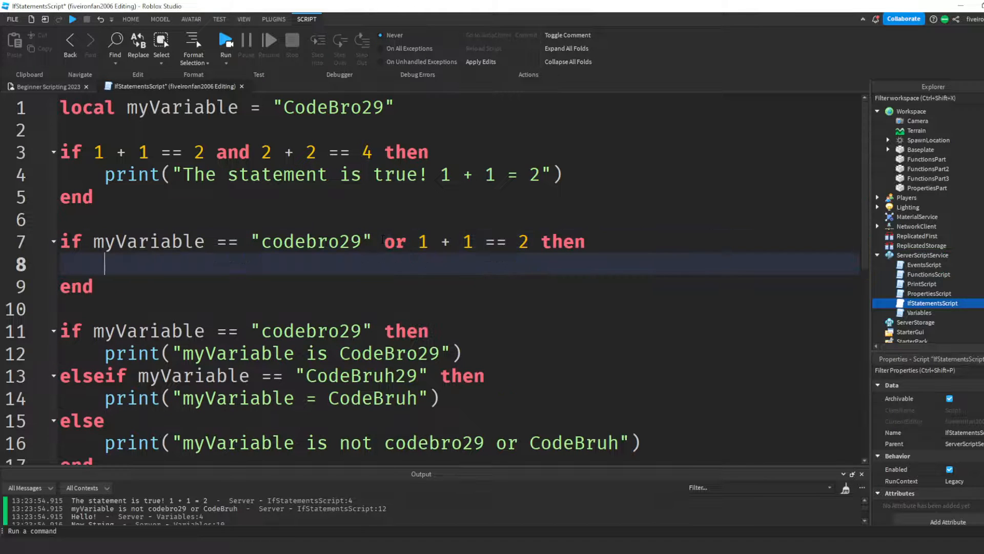
Print "Something was true for the if statement" inside that block
type("print(\"Something \")")
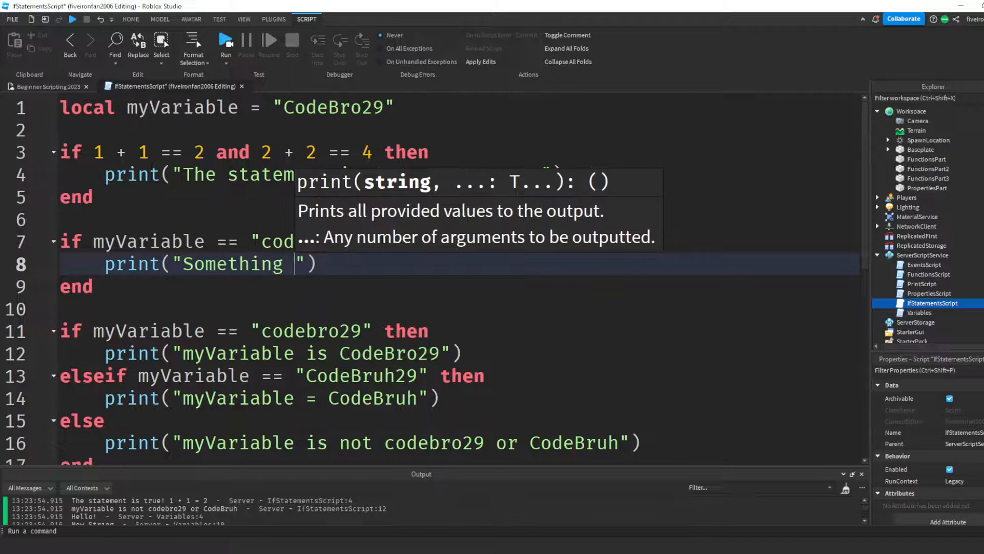
type("was true for the if s")
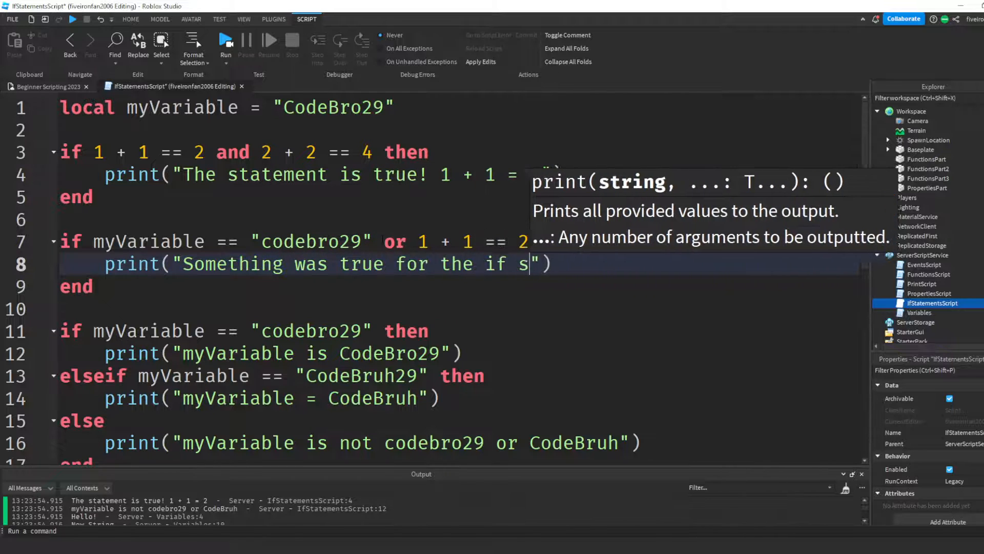
type("tatement")
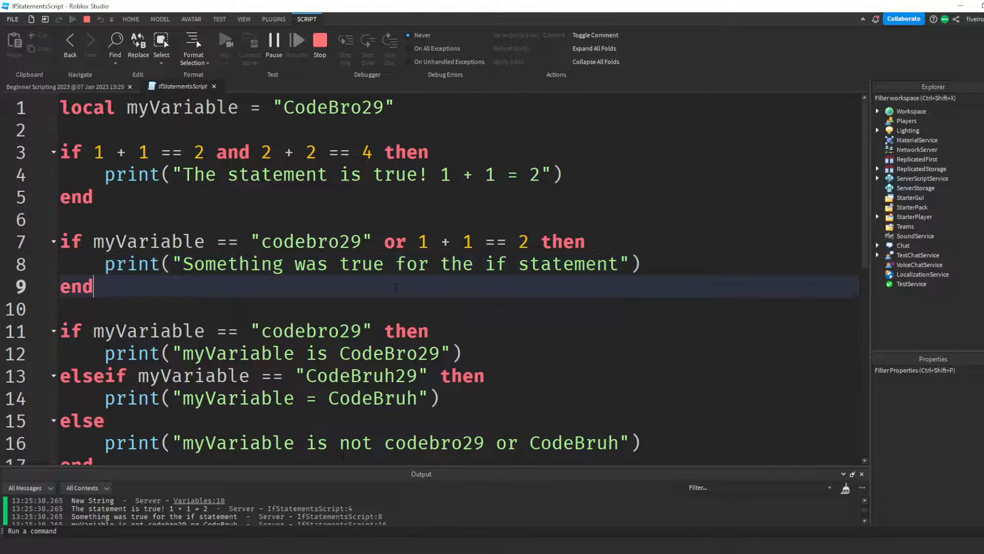
Stop the test run after Output shows "Something was true for the if statement"
left_click(879, 111)
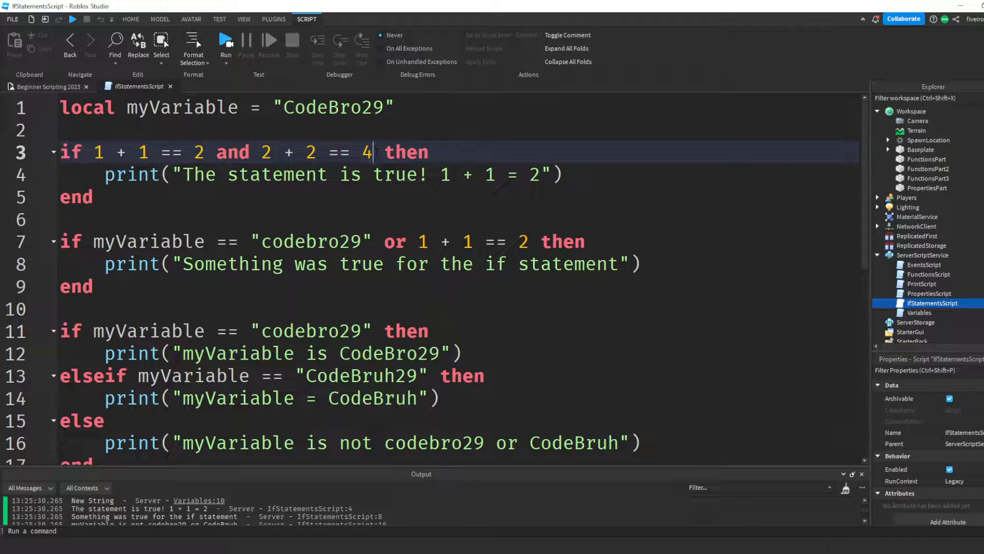
Append 'and 3 + 3 == 6' to the first if condition on line 3
type("and 3 + 3 ==")
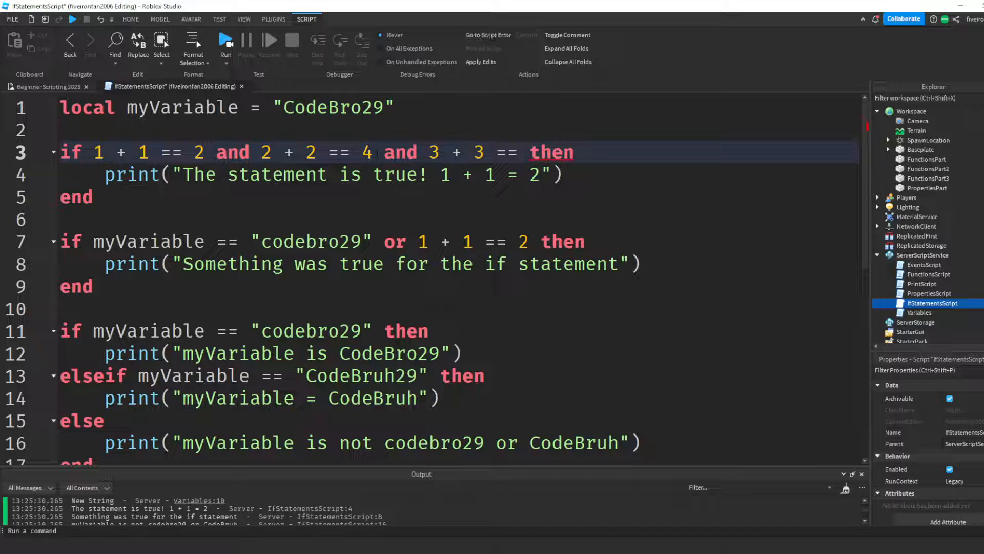
type("6")
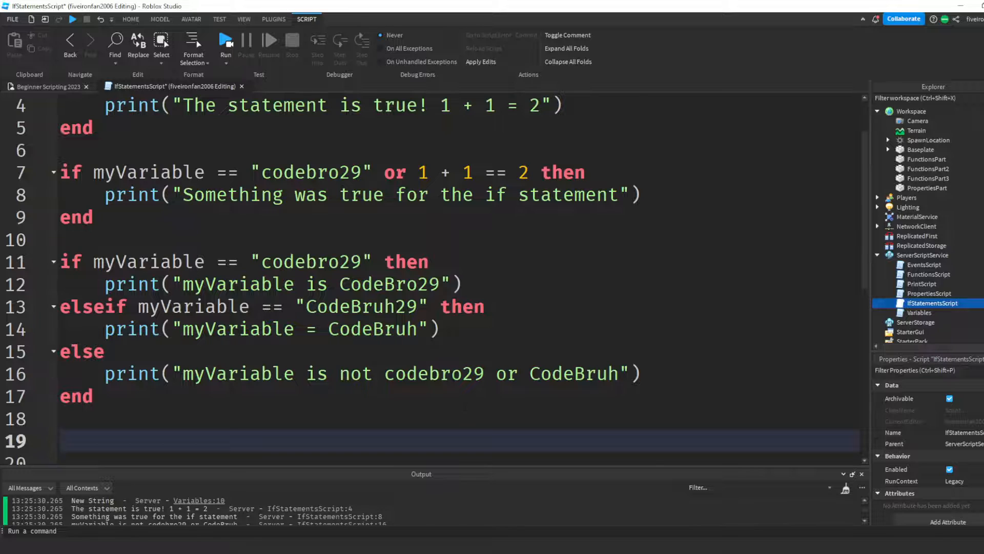
Add 'if 3 > 2 then' printing "3 is greater than 2" at the bottom
scroll("down", 3)
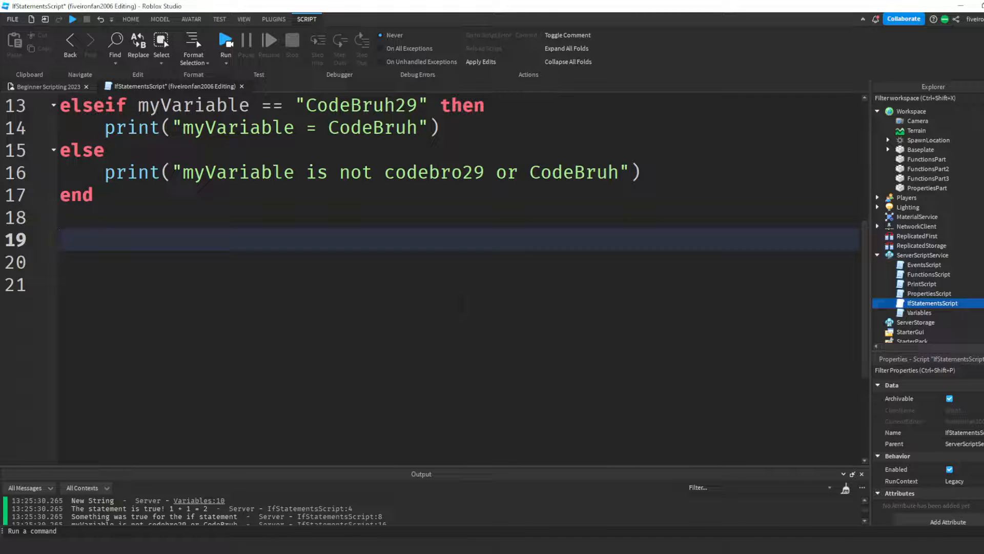
type("if")
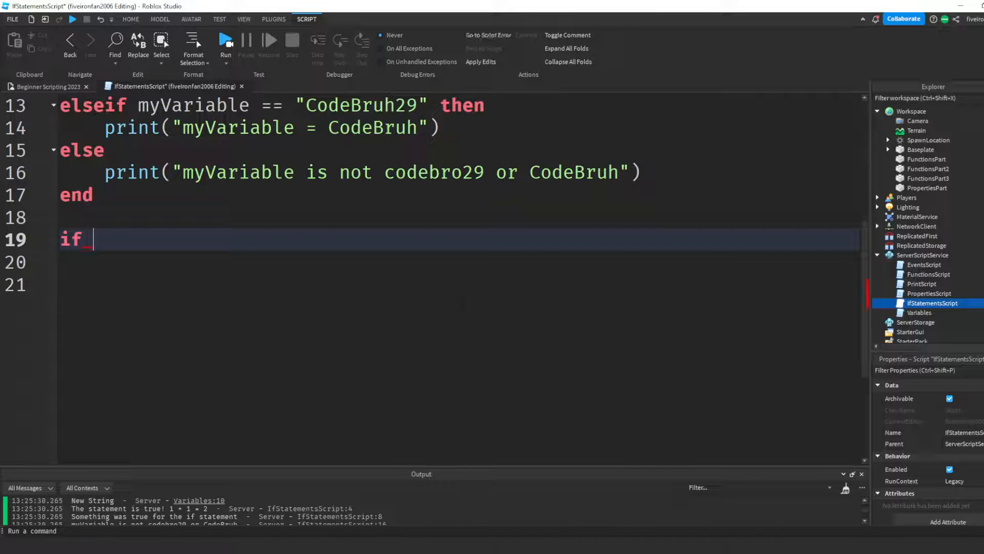
type("3 > 2 th")
left_click(430, 262)
type("print(")
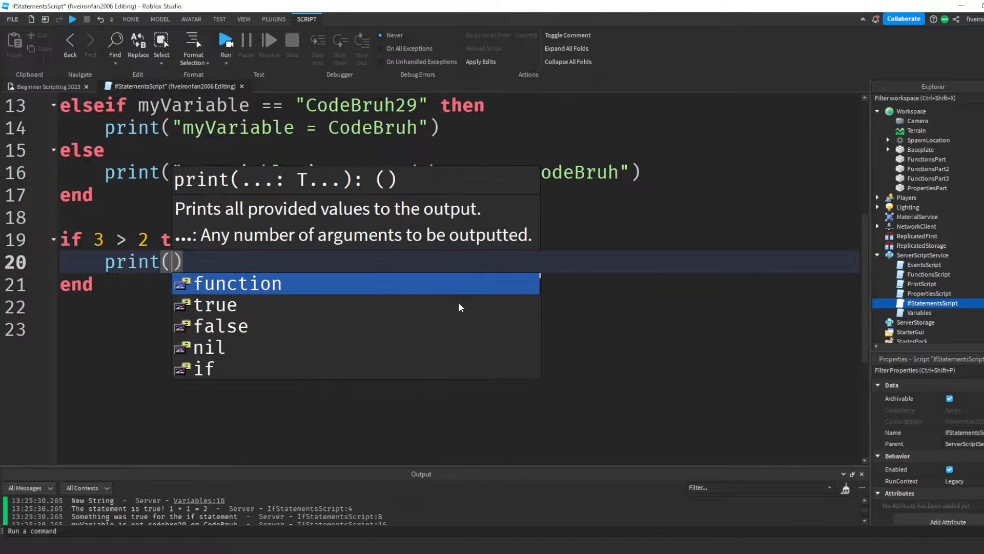
type("\"3 is greater \"")
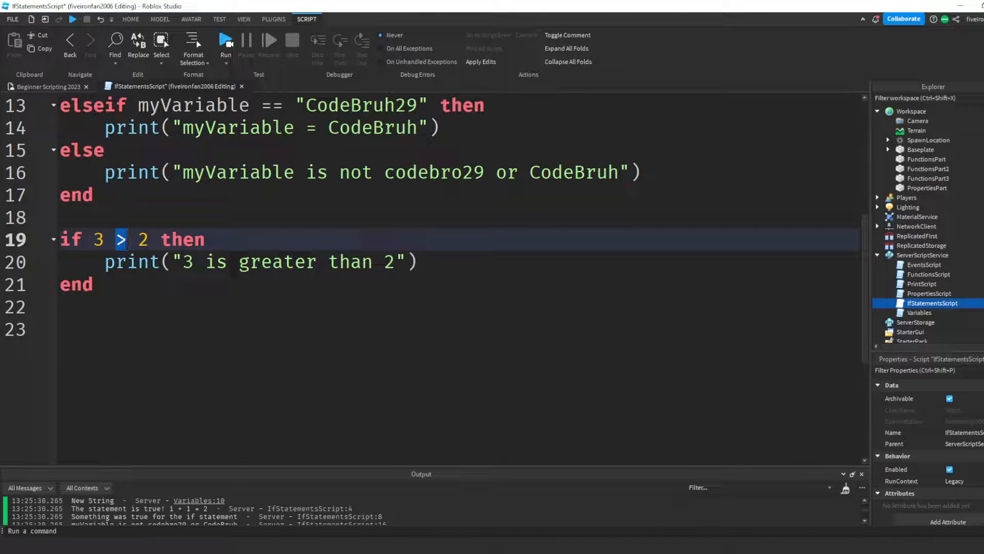
type(">")
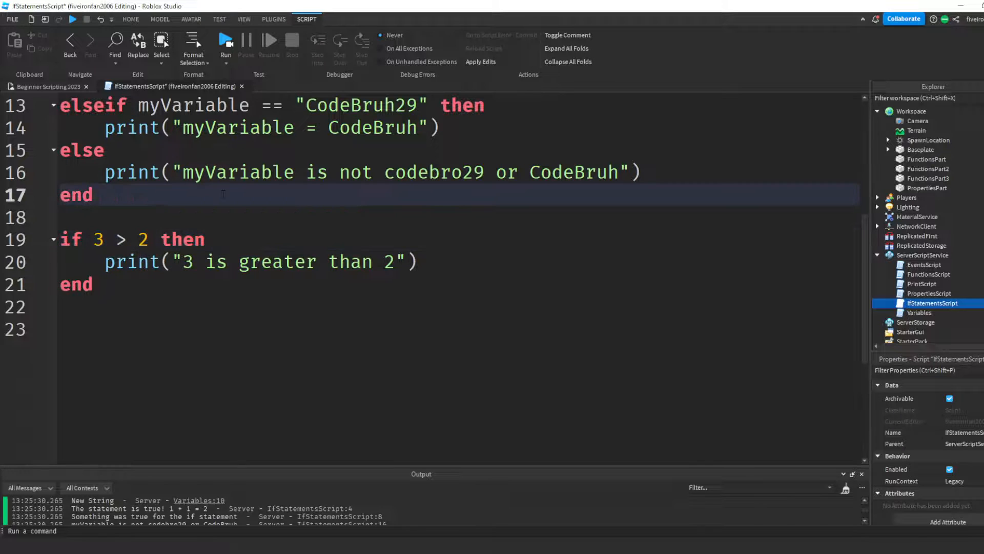
Sketch a 'local variable > 32' comparison, then select the > operator in the 3 > 2 check
type("local variable")
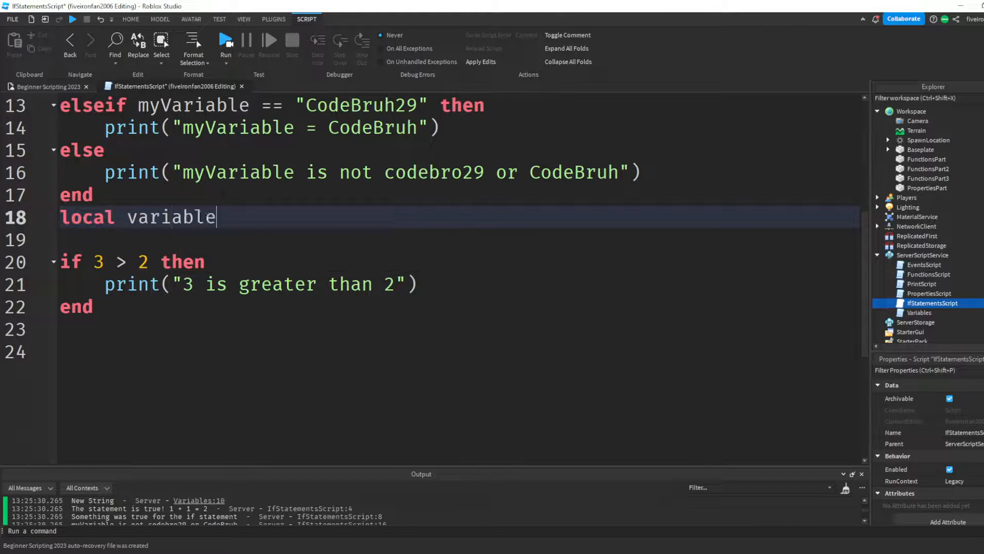
type("> 32")
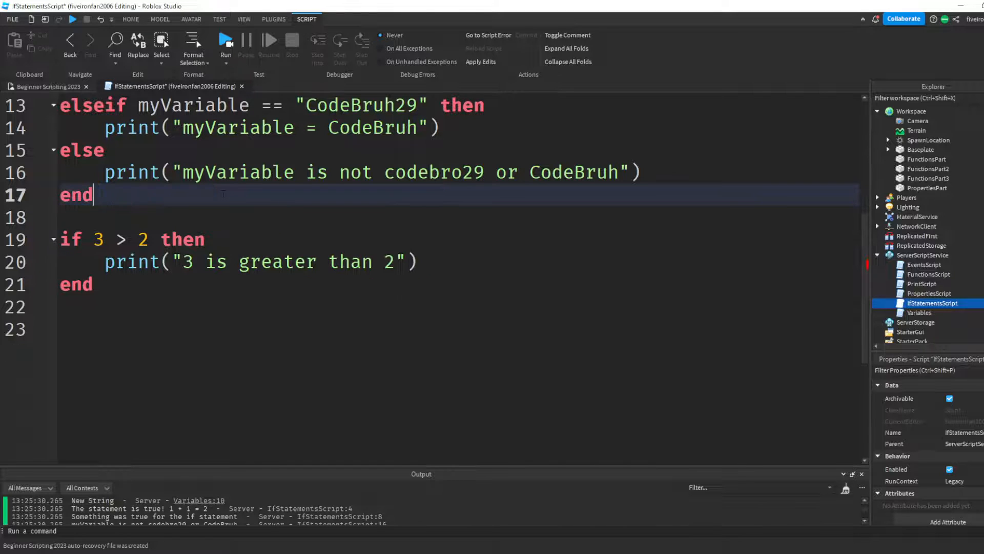
double_click(97, 239)
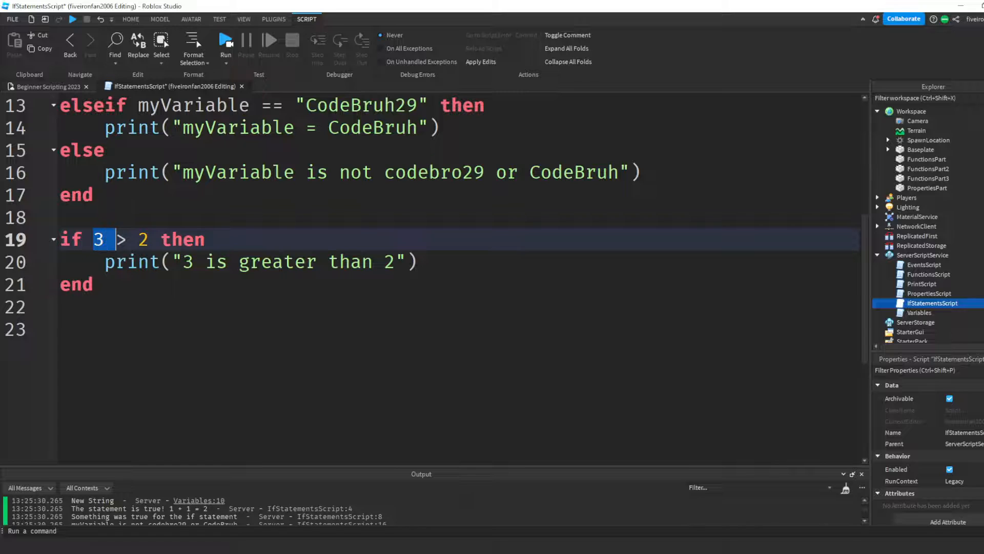
Try <, <= and settle on 3 >= 2, printing "3 is greater than or equal to 2"
type("<")
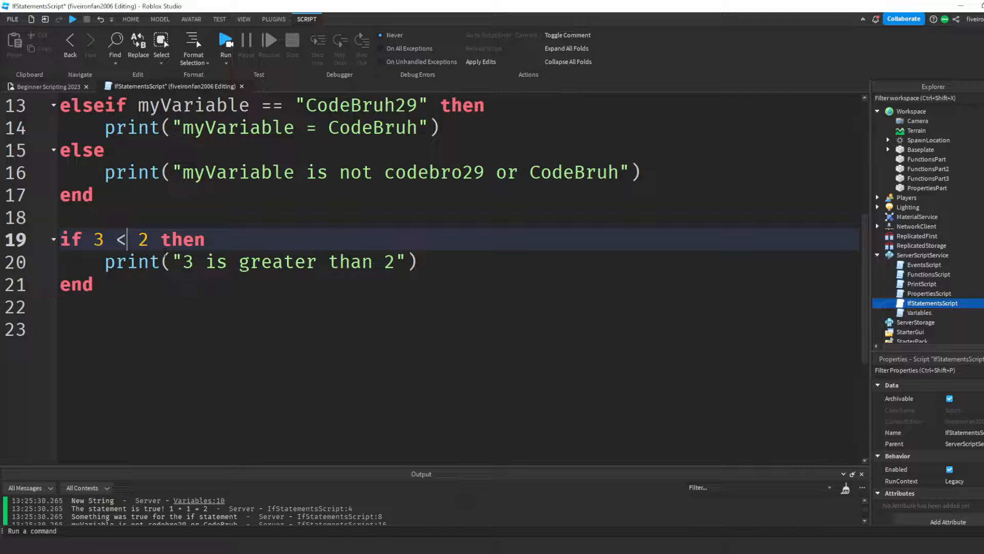
type("=")
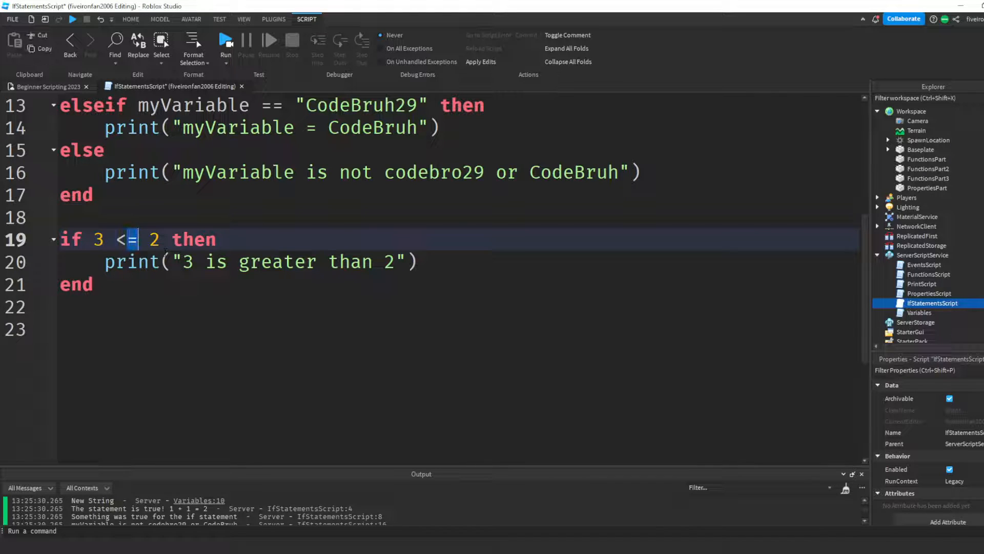
type(">")
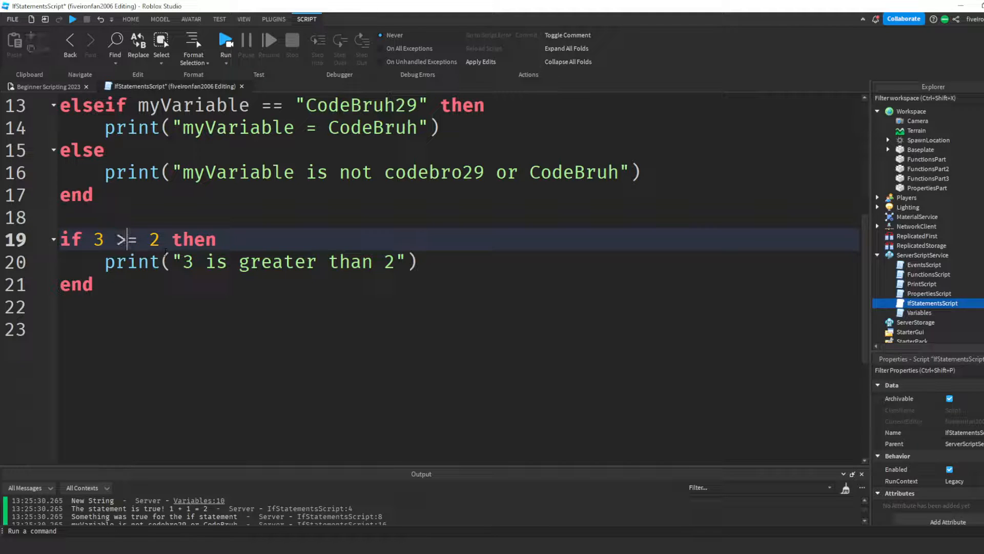
type("<")
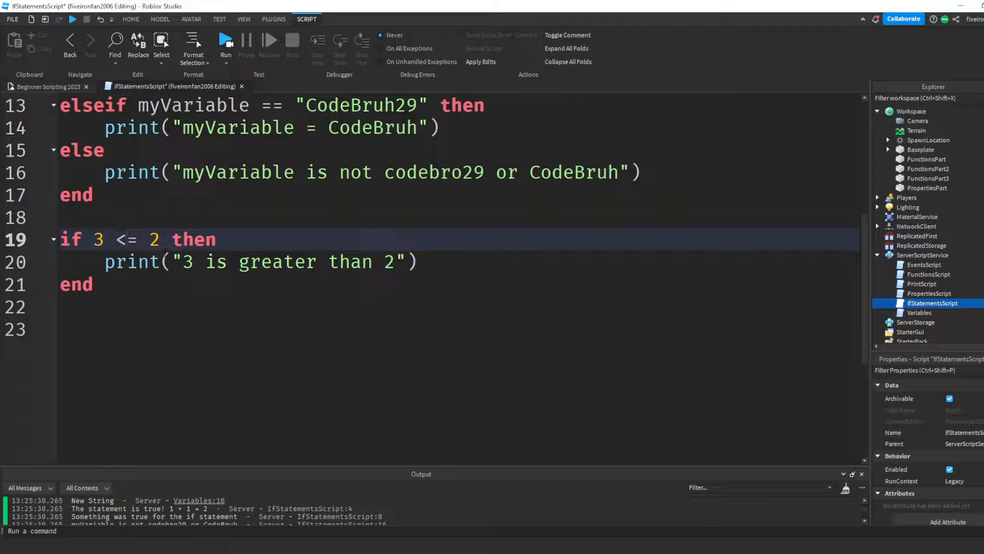
type(">")
left_click(460, 261)
type("or equal to ")
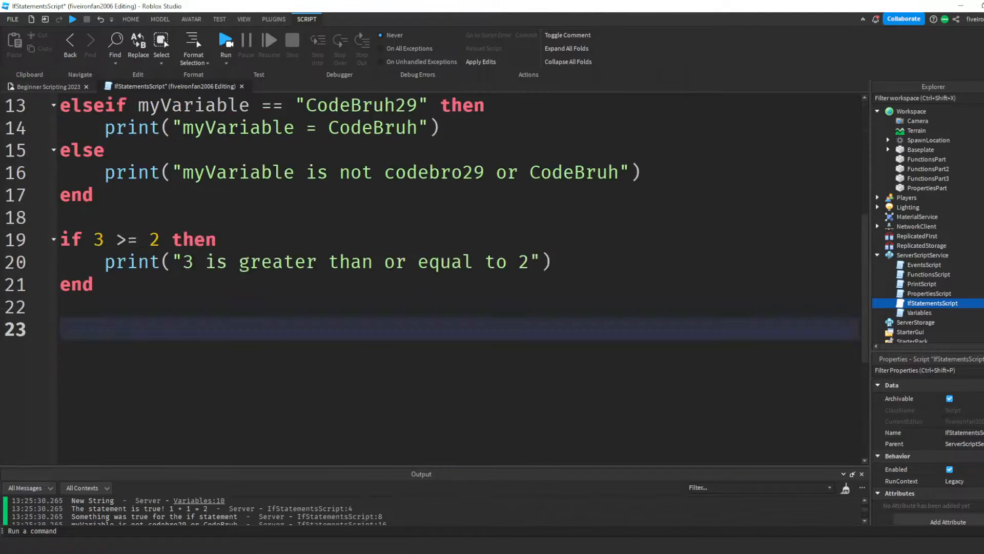
scroll("up", 3)
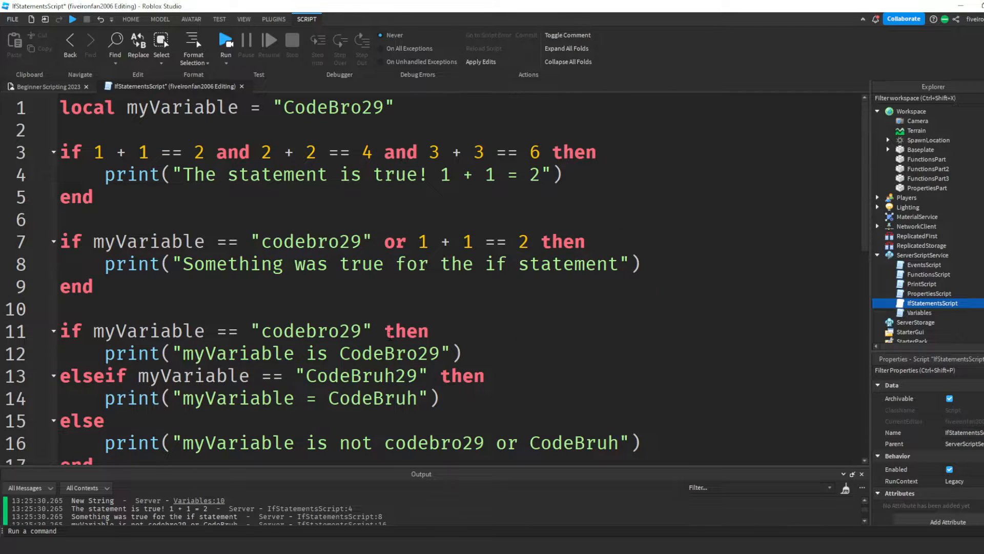